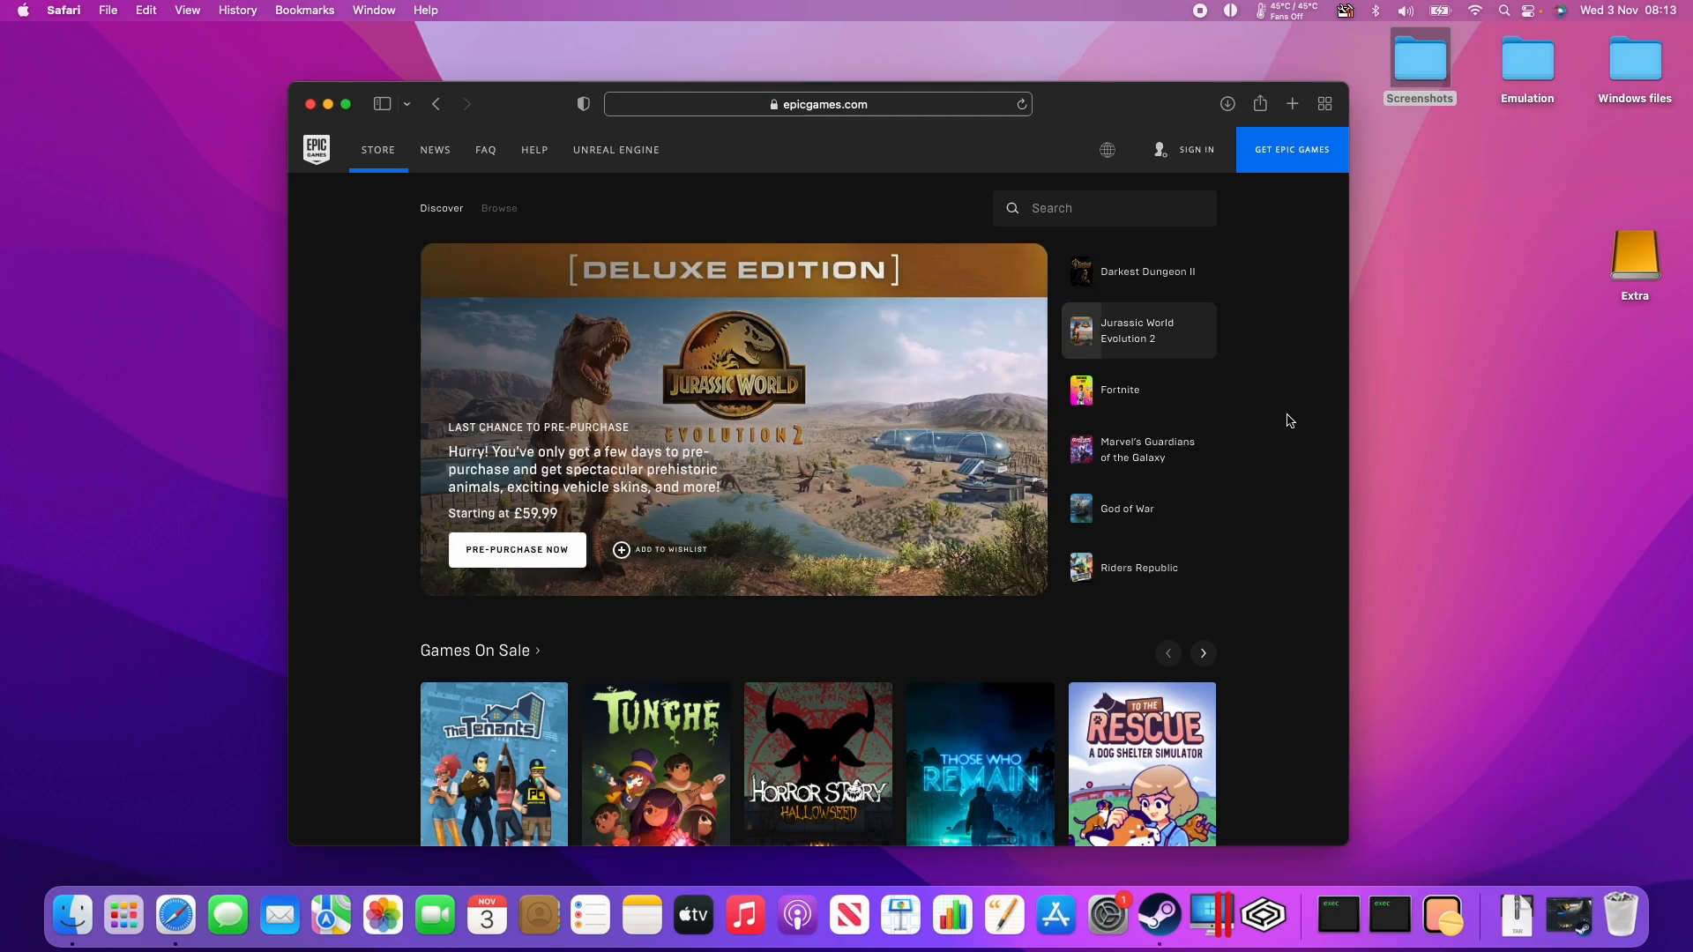
mouse_move(1270, 419)
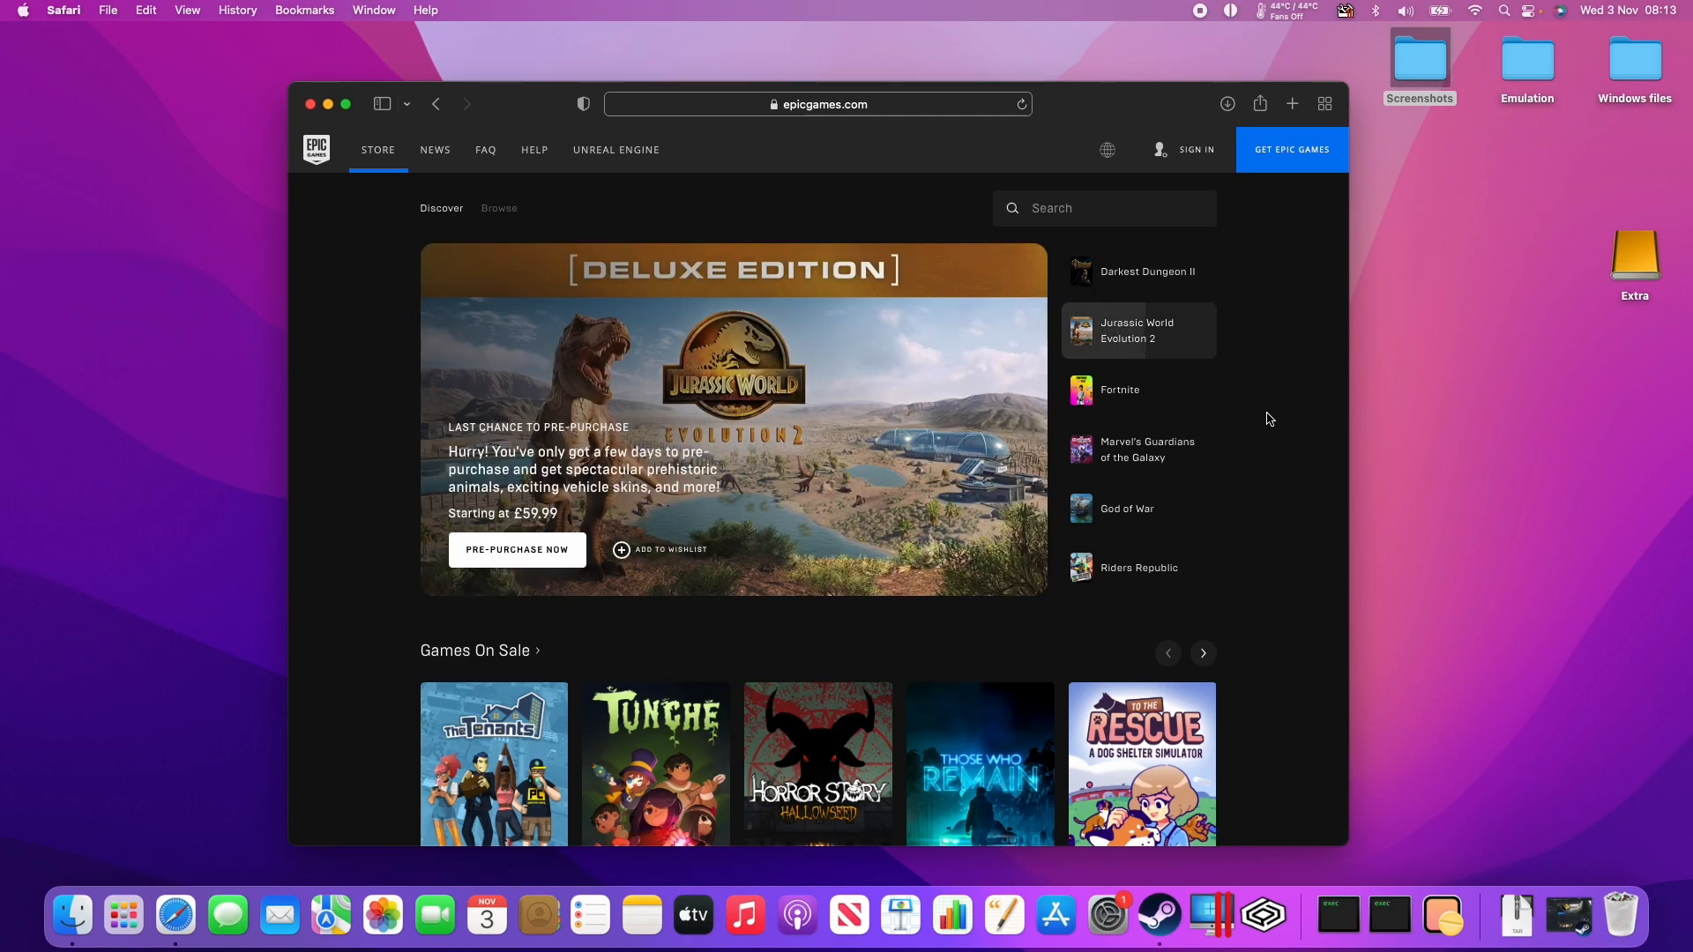
mouse_move(957, 115)
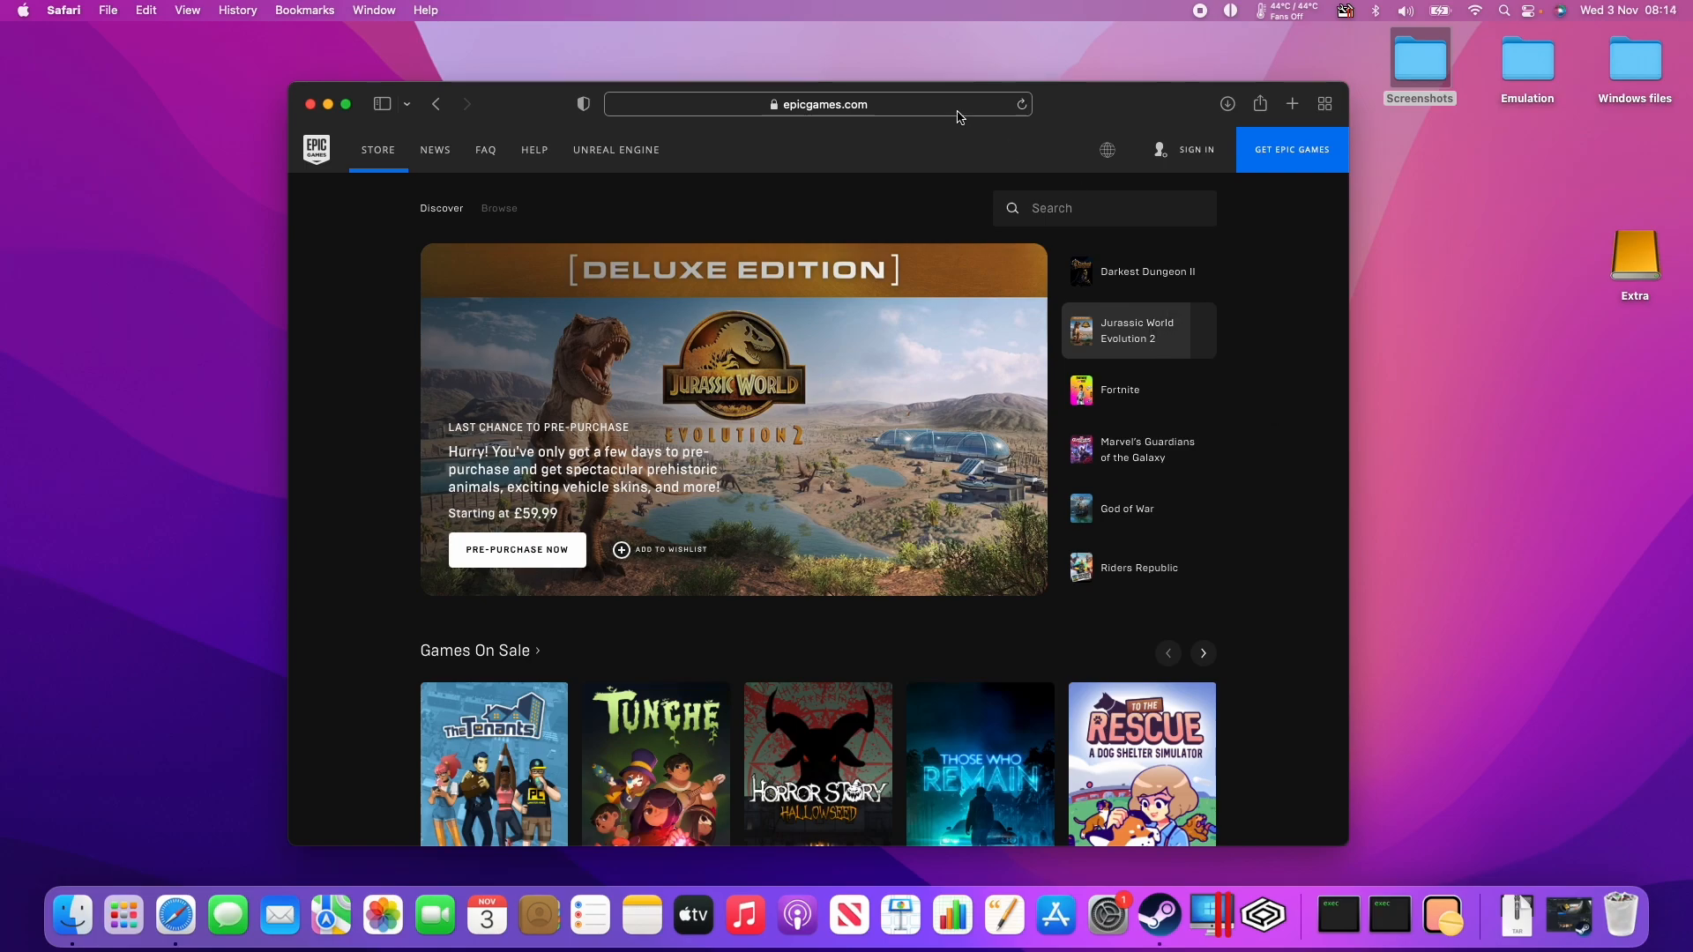
Download the Epic Games Launcher installer from epicgames.com and check Safari's downloads.
left_click(819, 104)
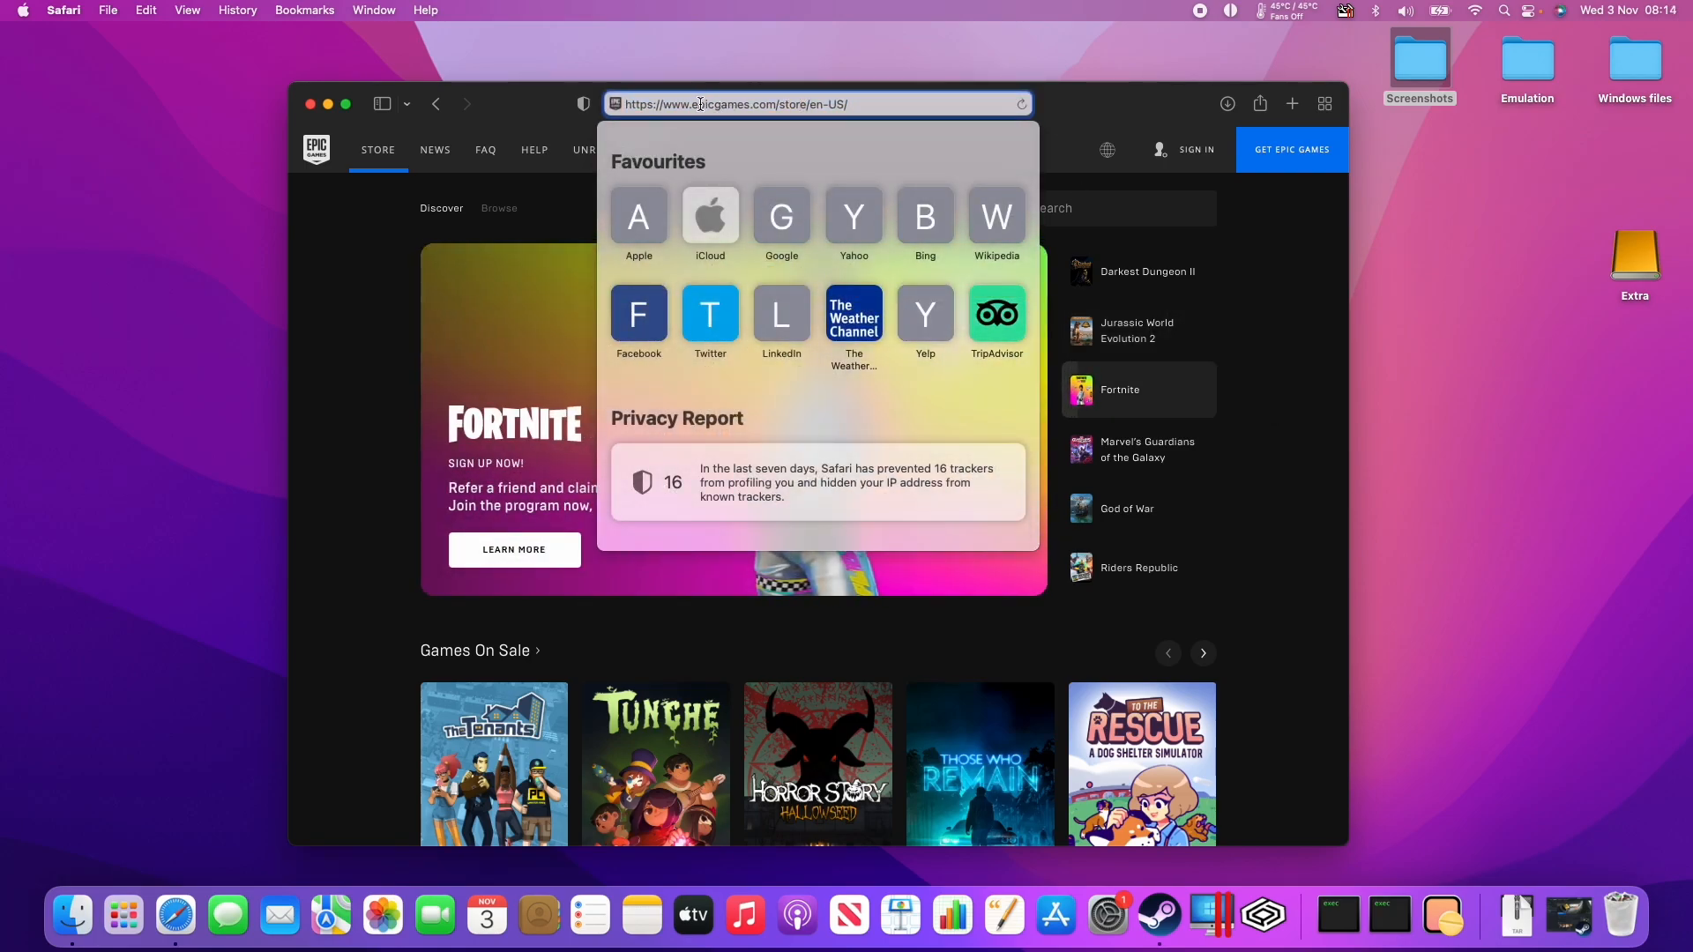
left_click(928, 173)
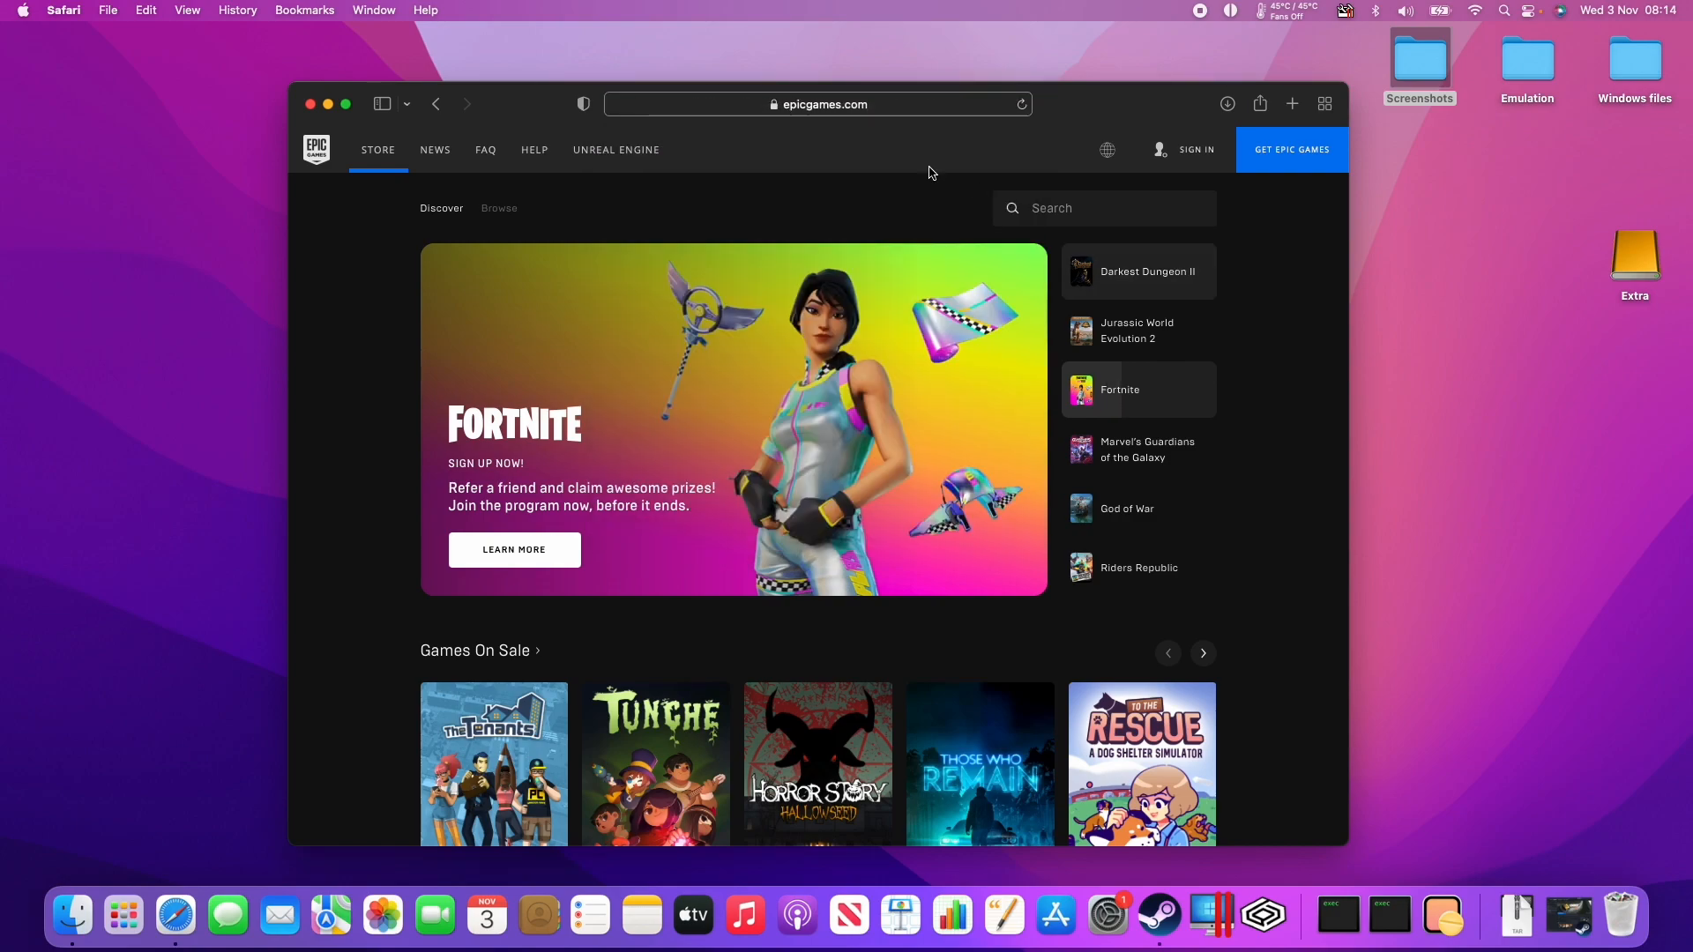
mouse_move(1291, 149)
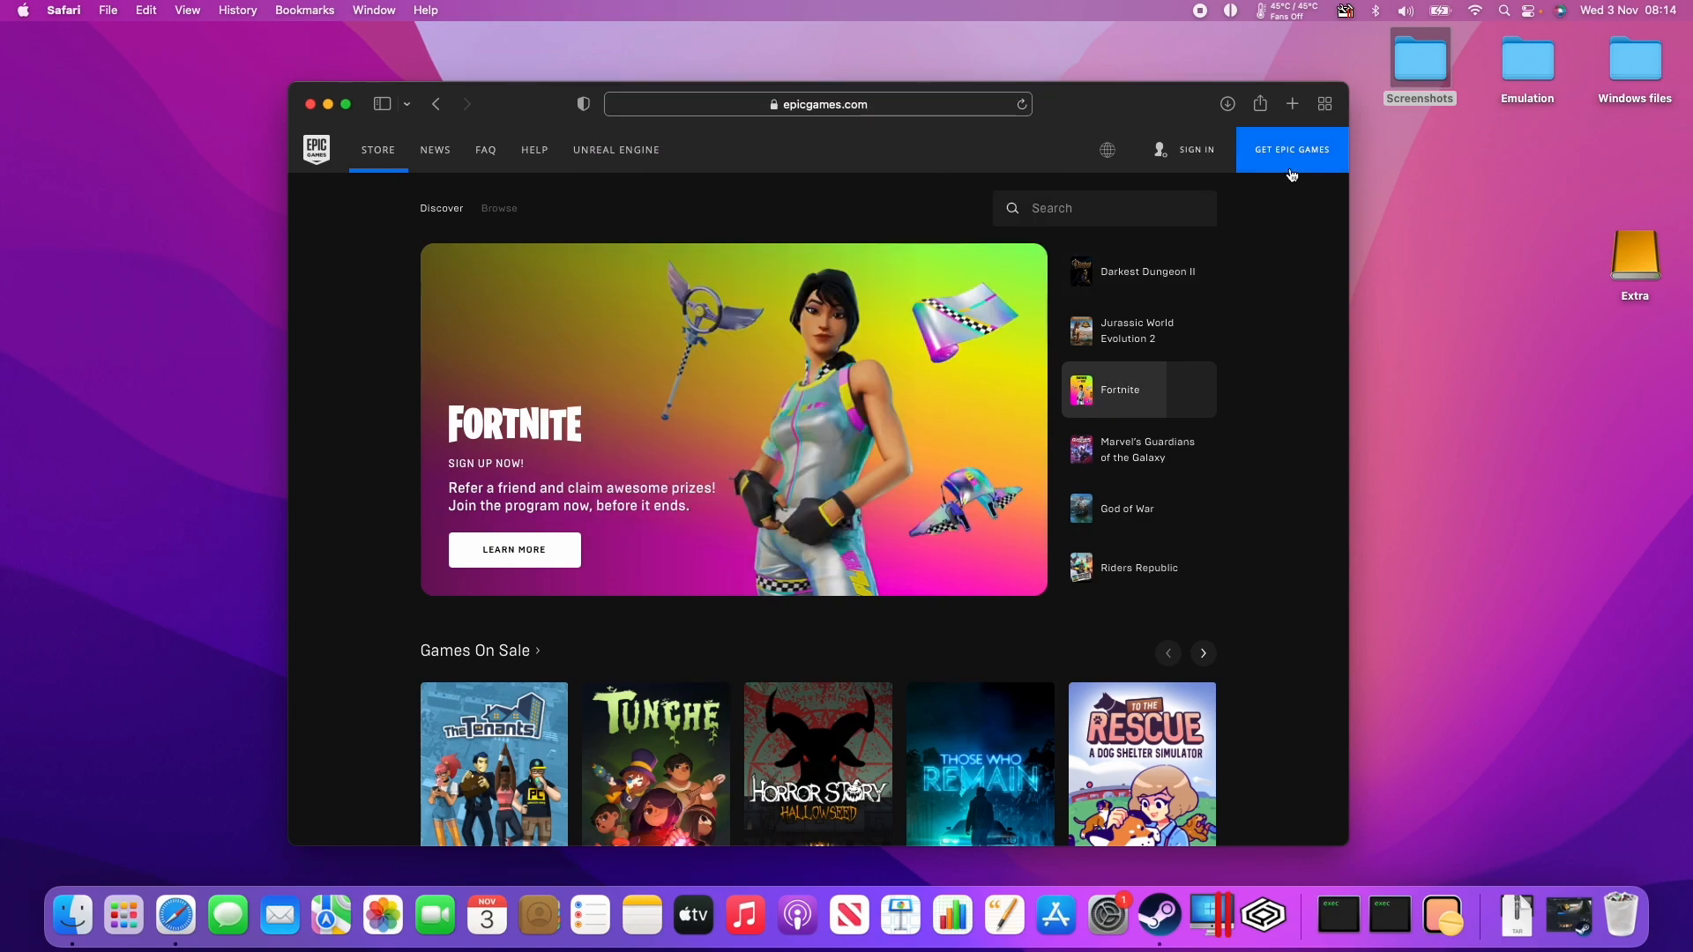
left_click(1291, 149)
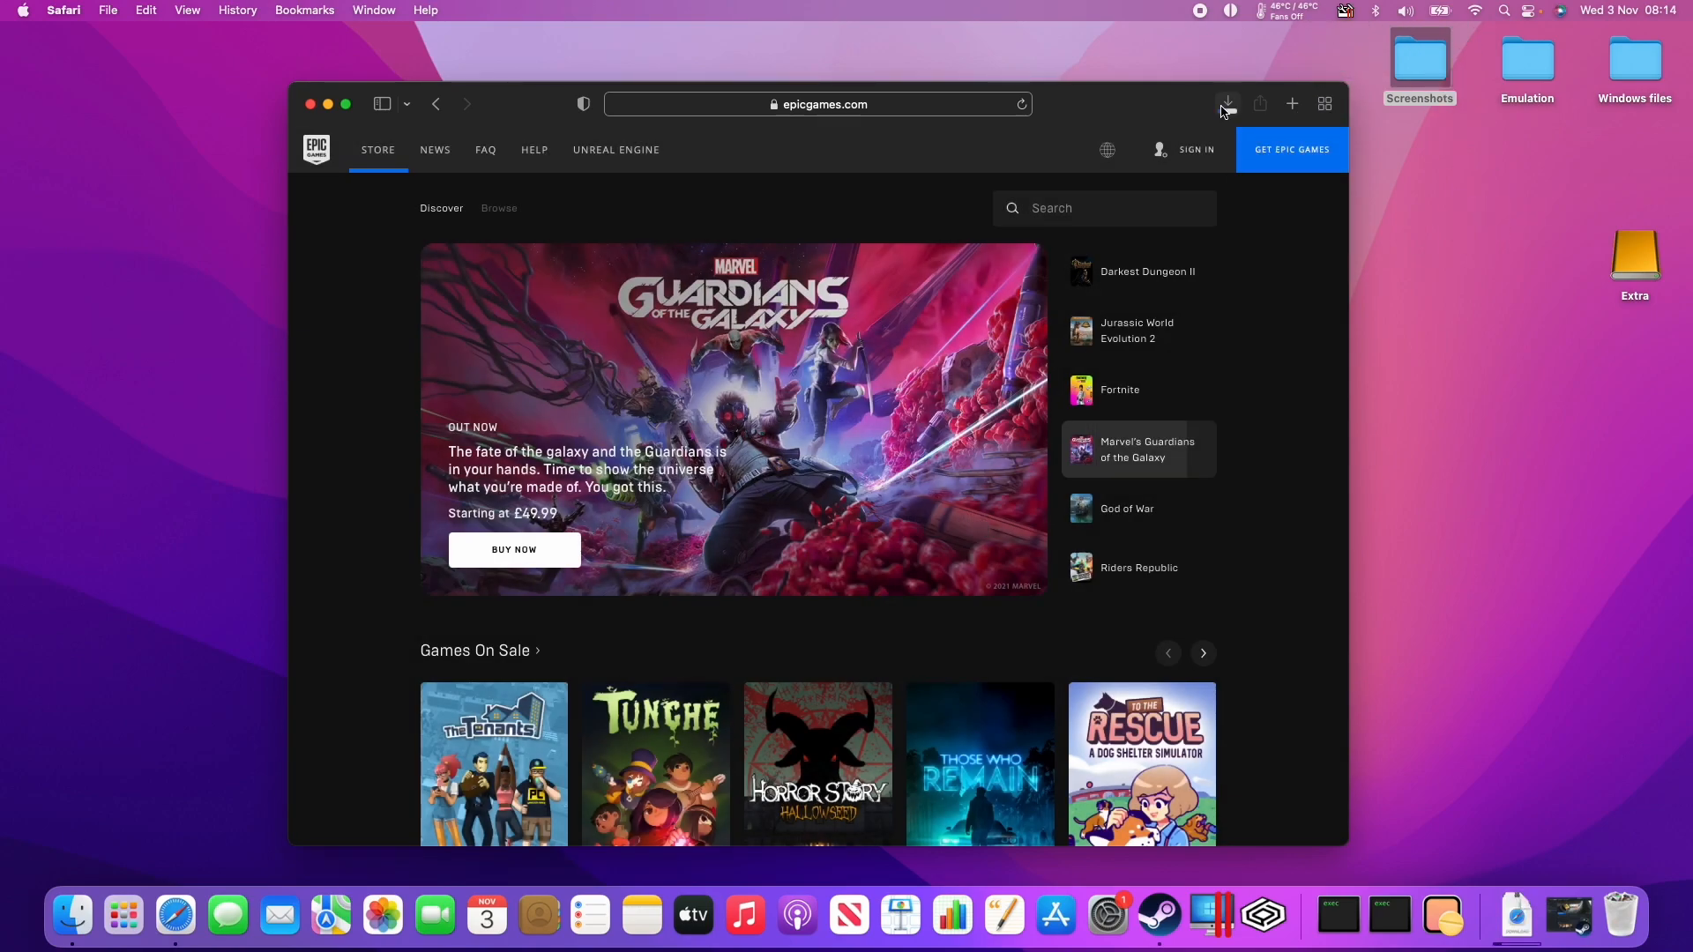
left_click(1228, 104)
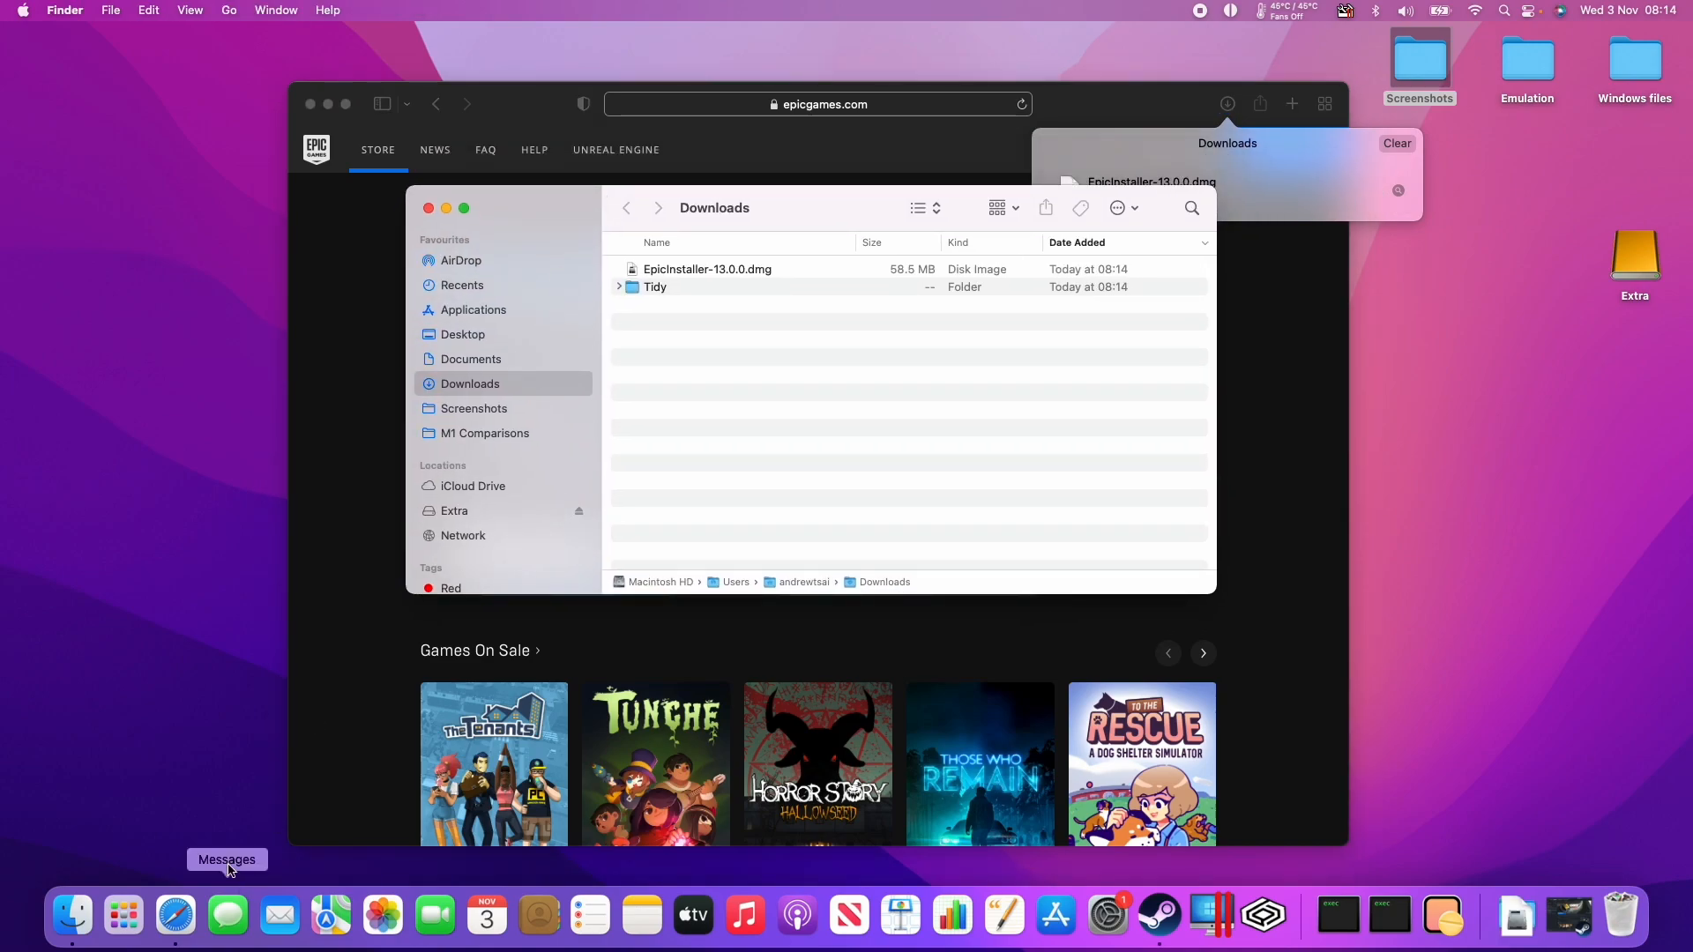
Open EpicInstaller-13.0.0.dmg and copy Epic Games Launcher into Applications.
left_click(228, 10)
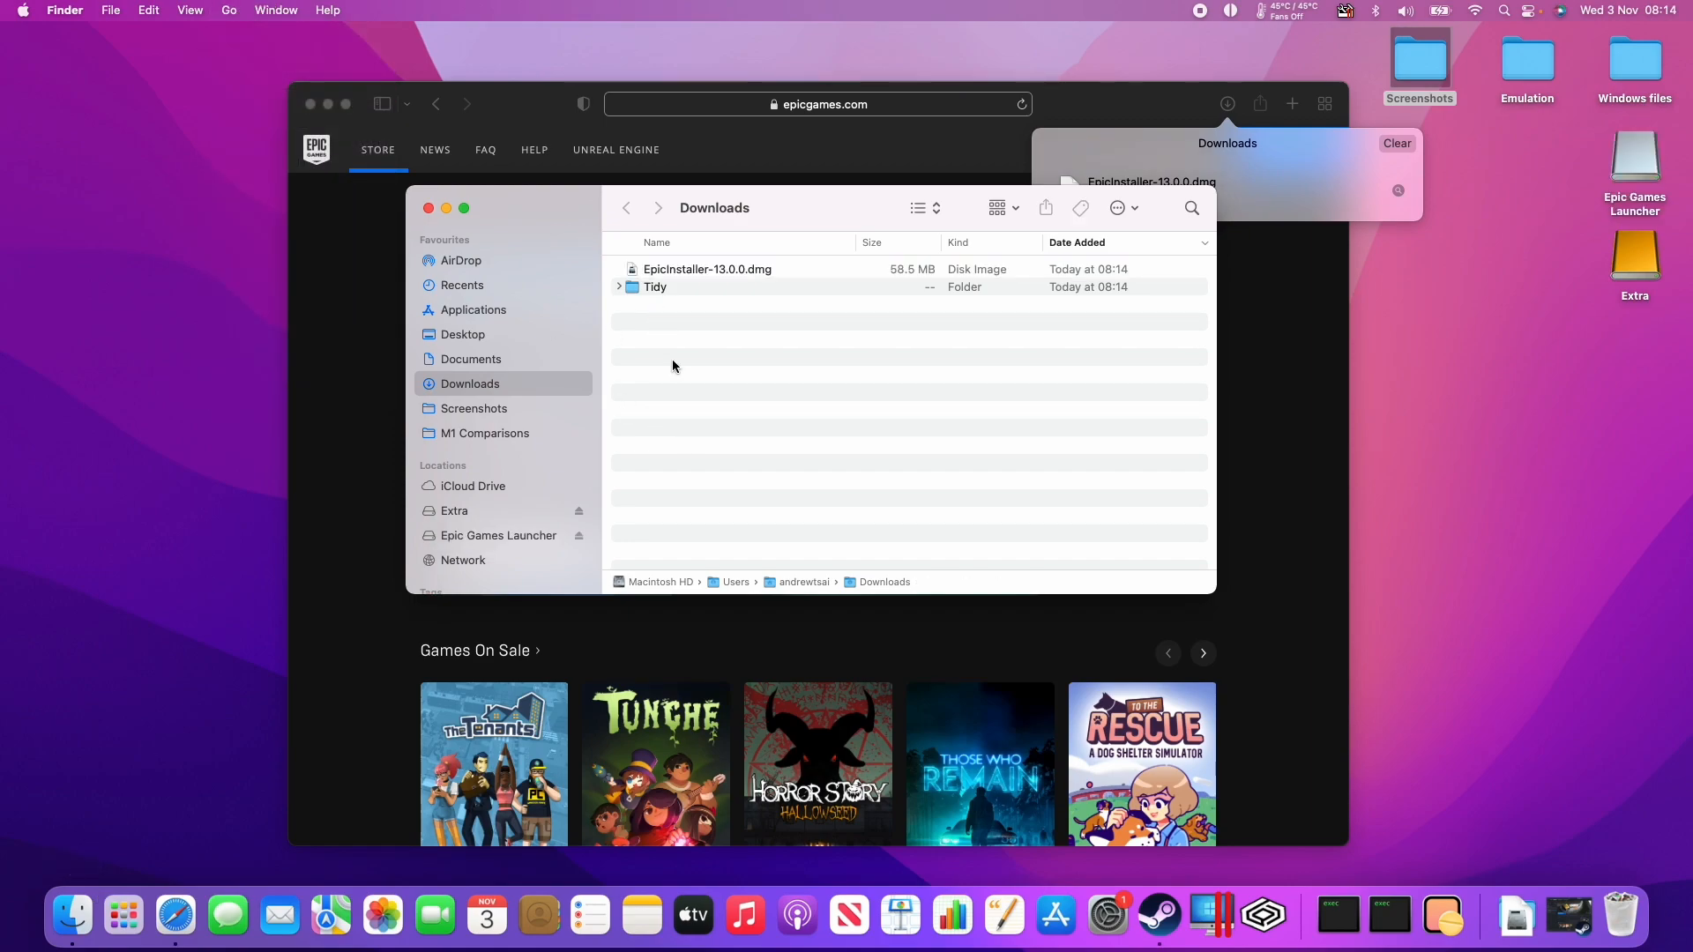
double_click(707, 269)
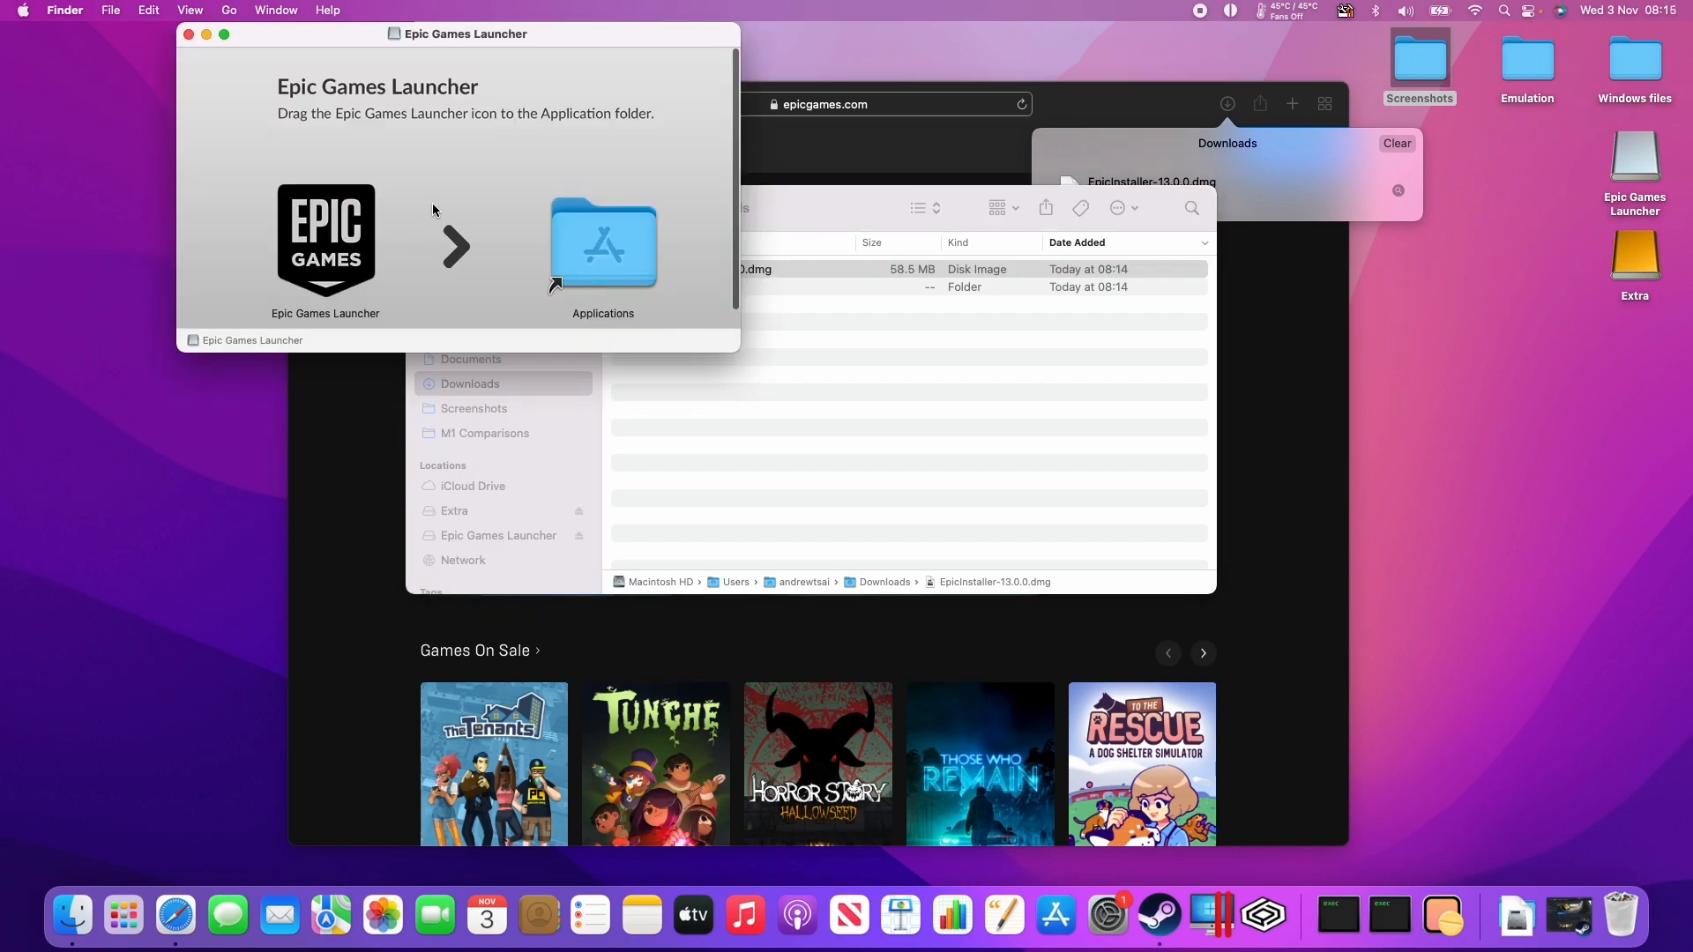
left_click(325, 240)
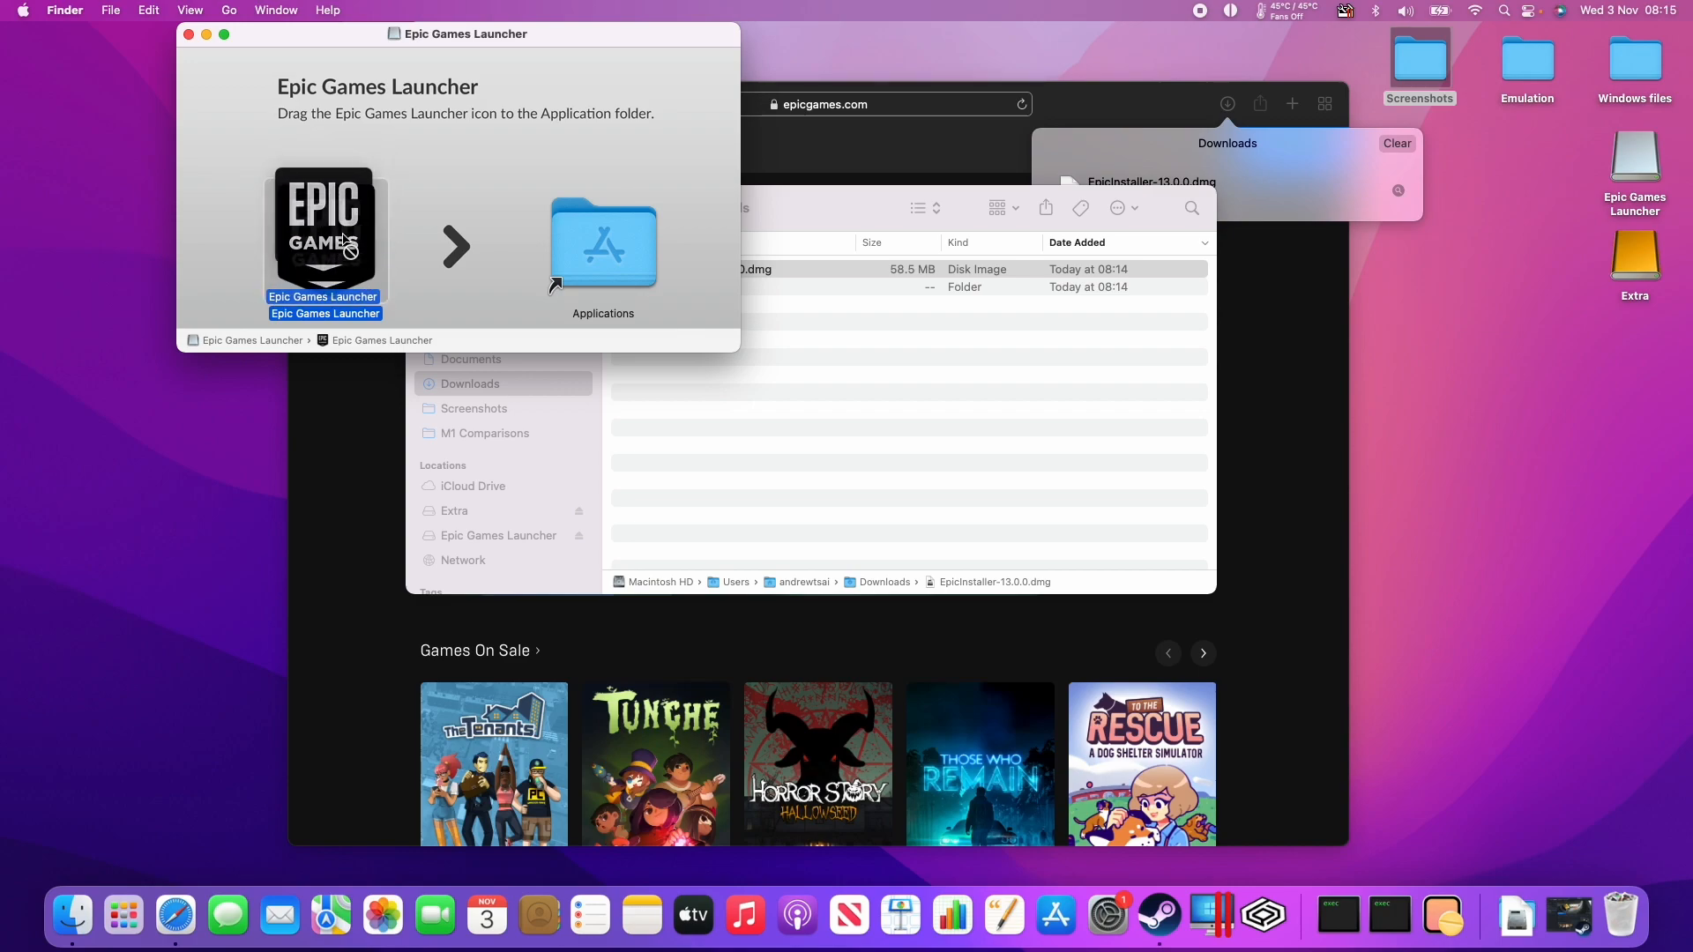
left_click_drag(324, 232, 602, 243)
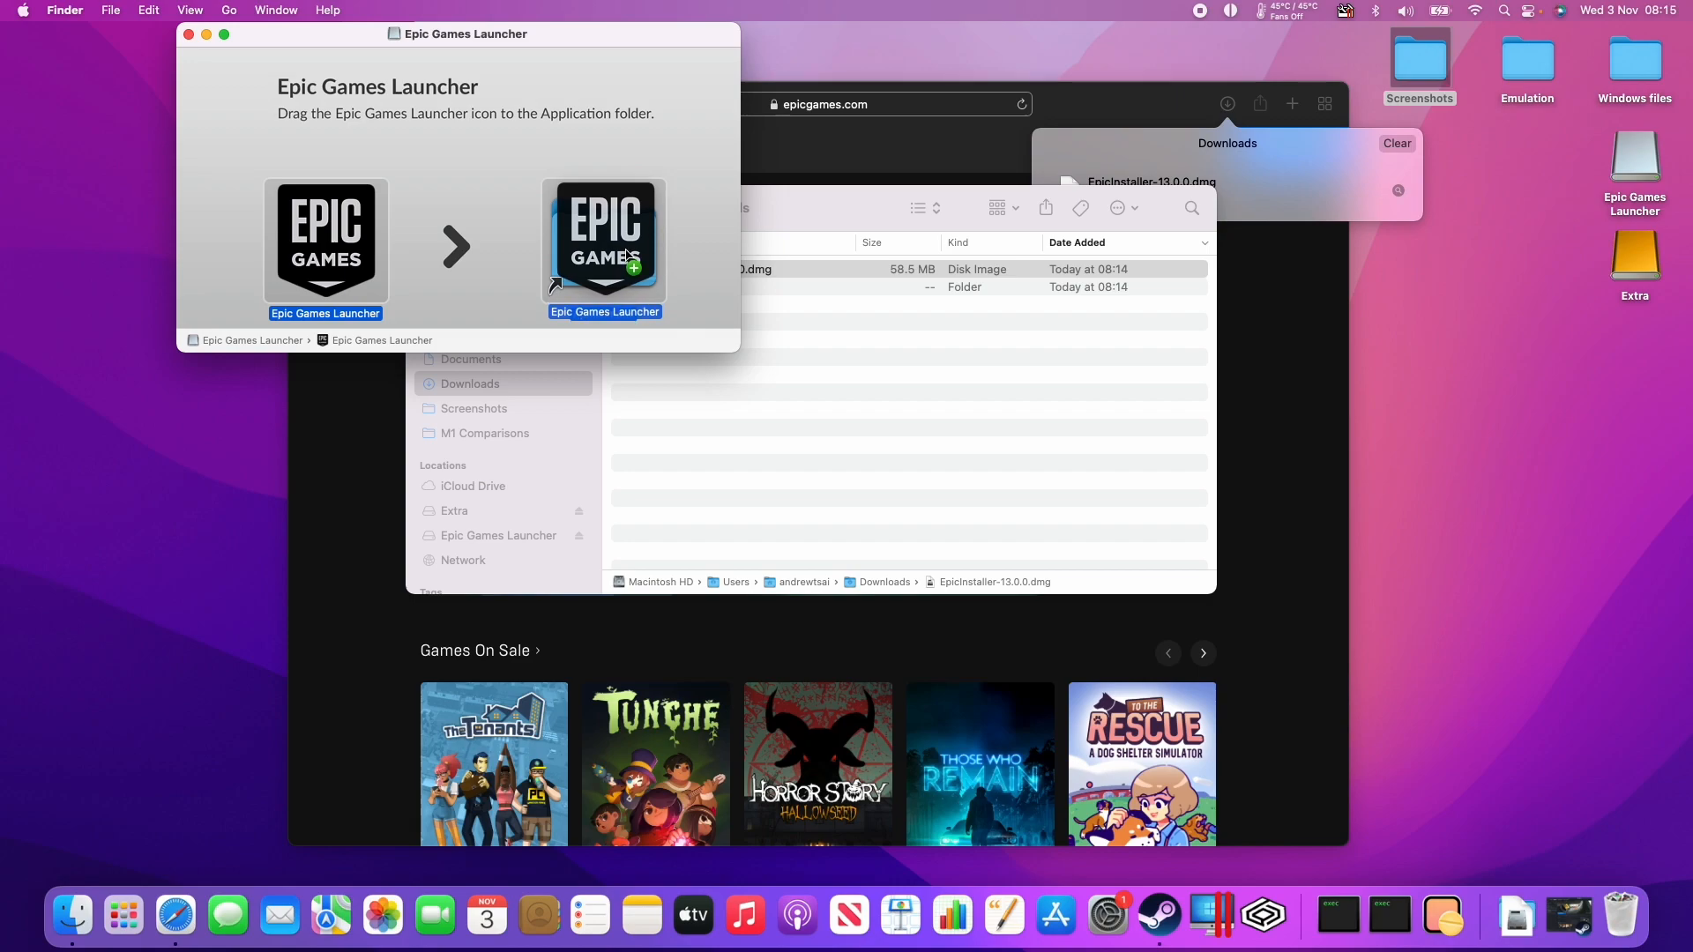
left_click_drag(325, 240, 603, 240)
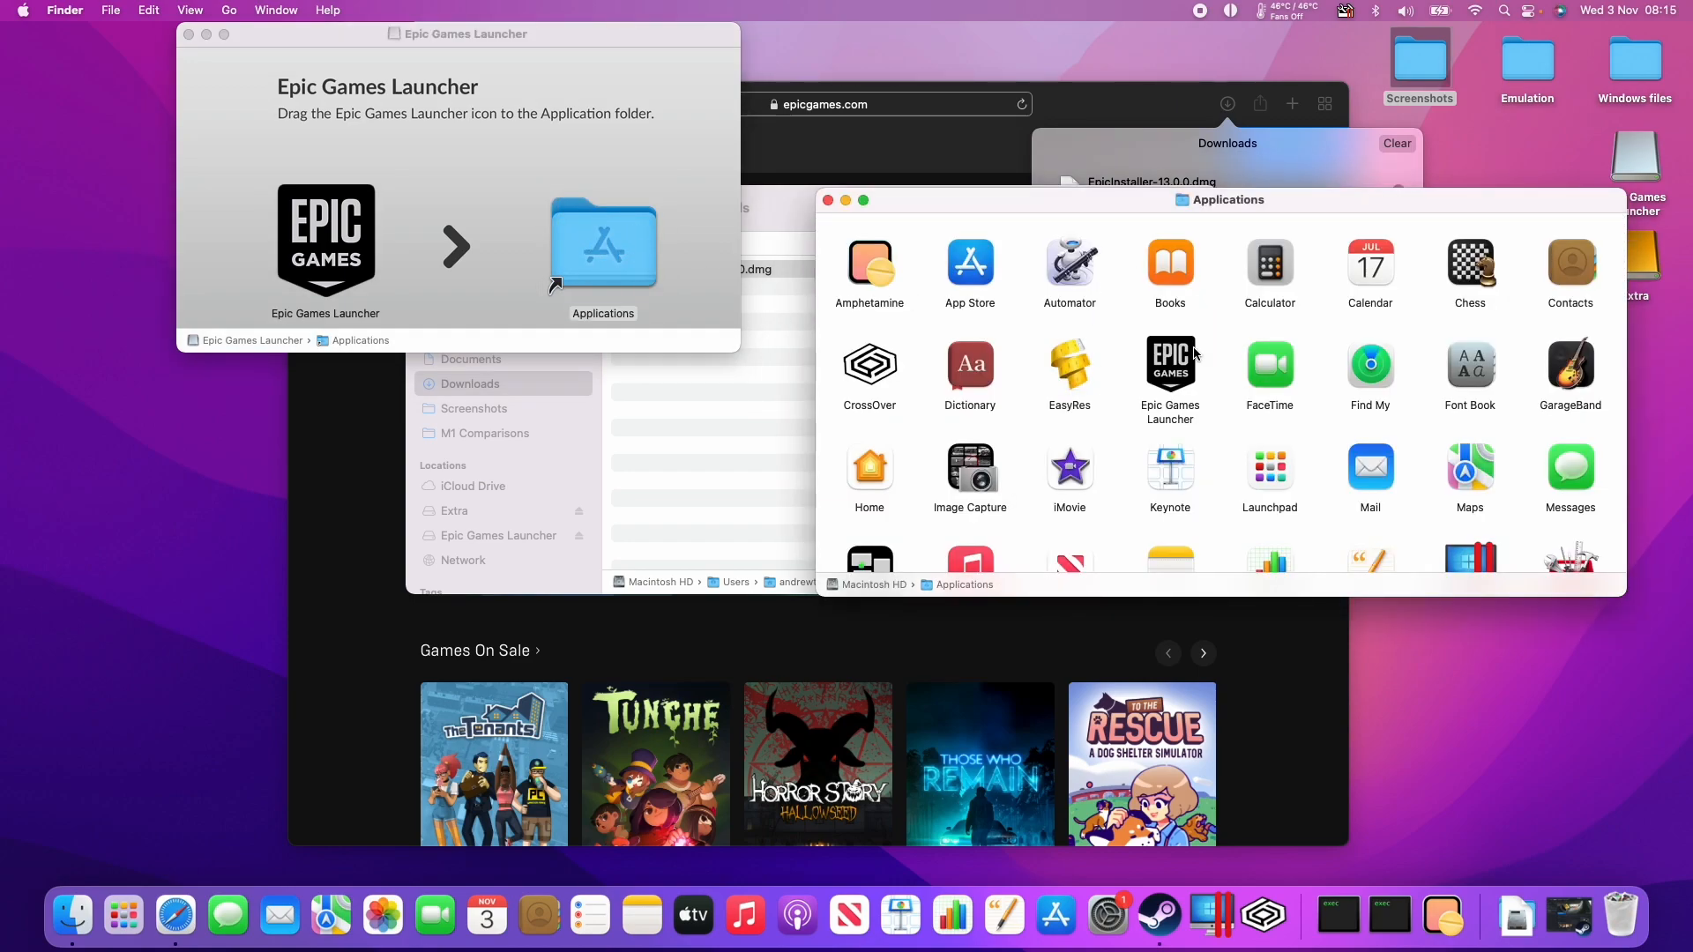
Launch Epic Games Launcher from Applications, confirming it may open.
left_click(1170, 367)
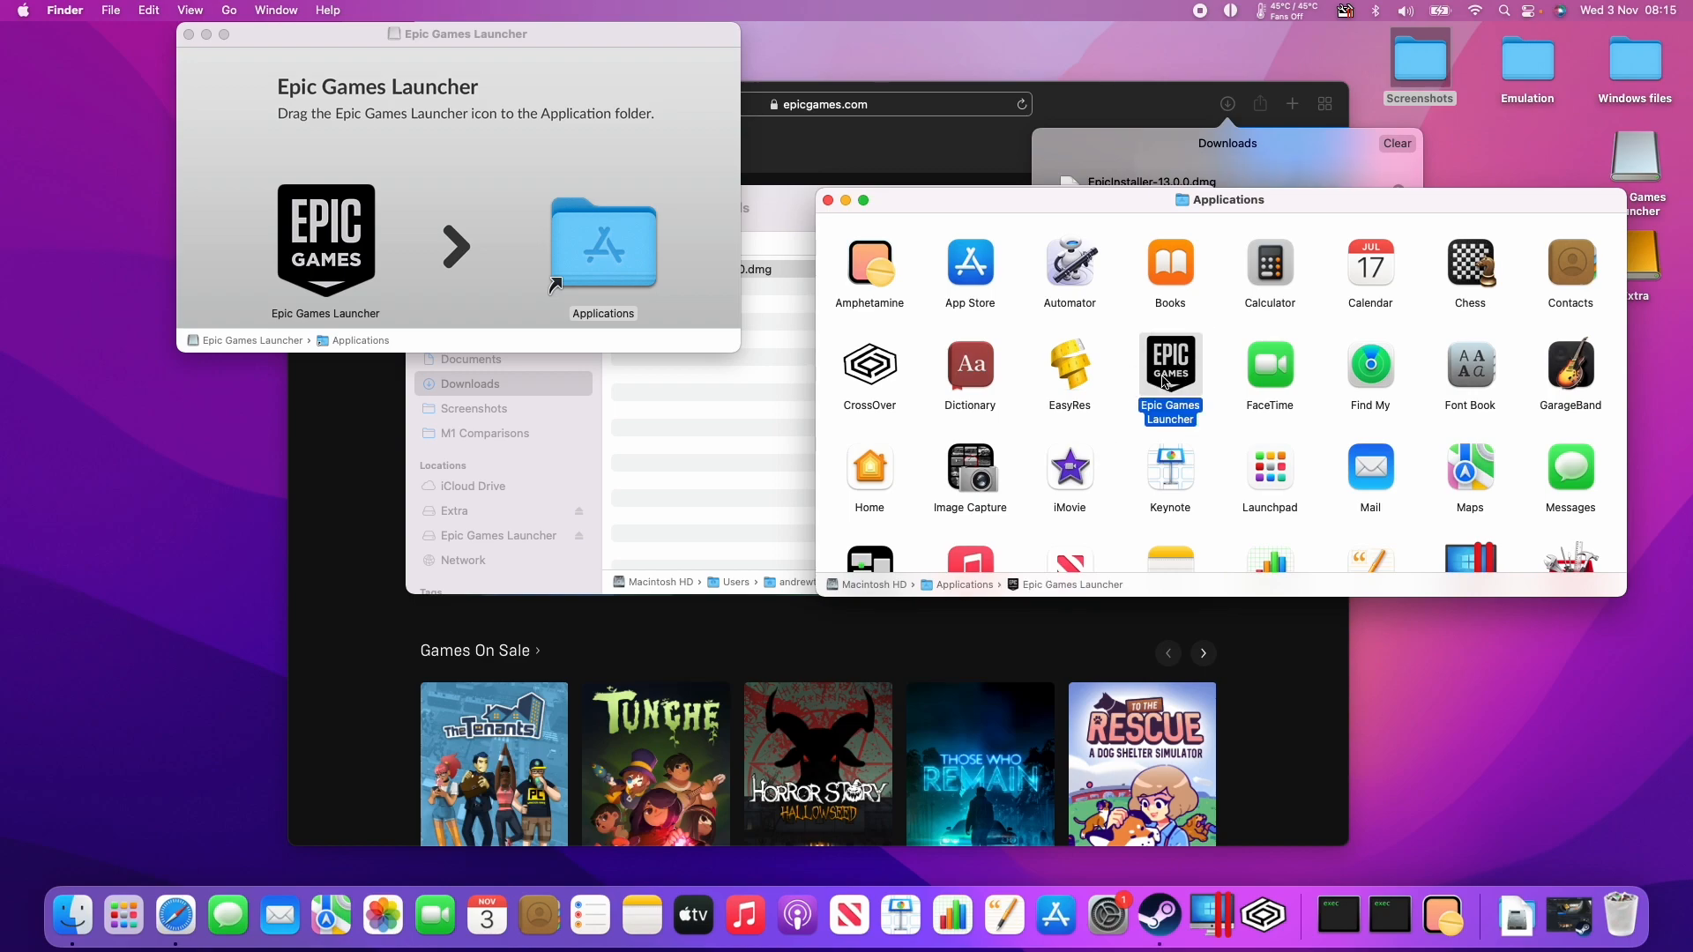
double_click(1169, 363)
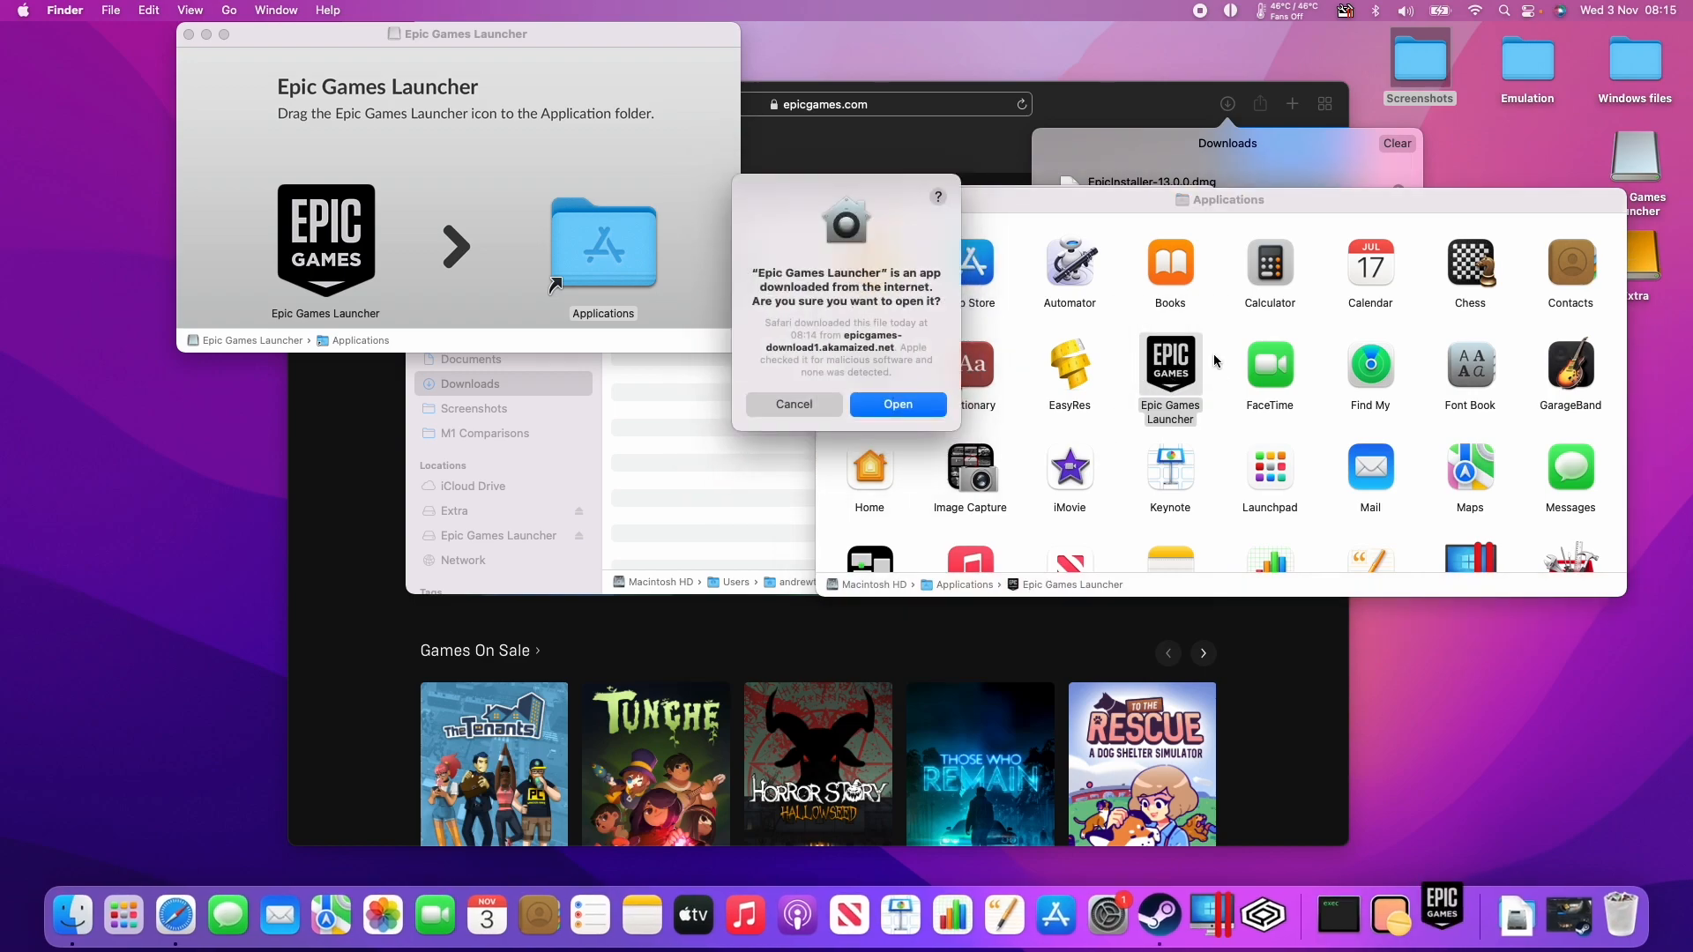
left_click(897, 404)
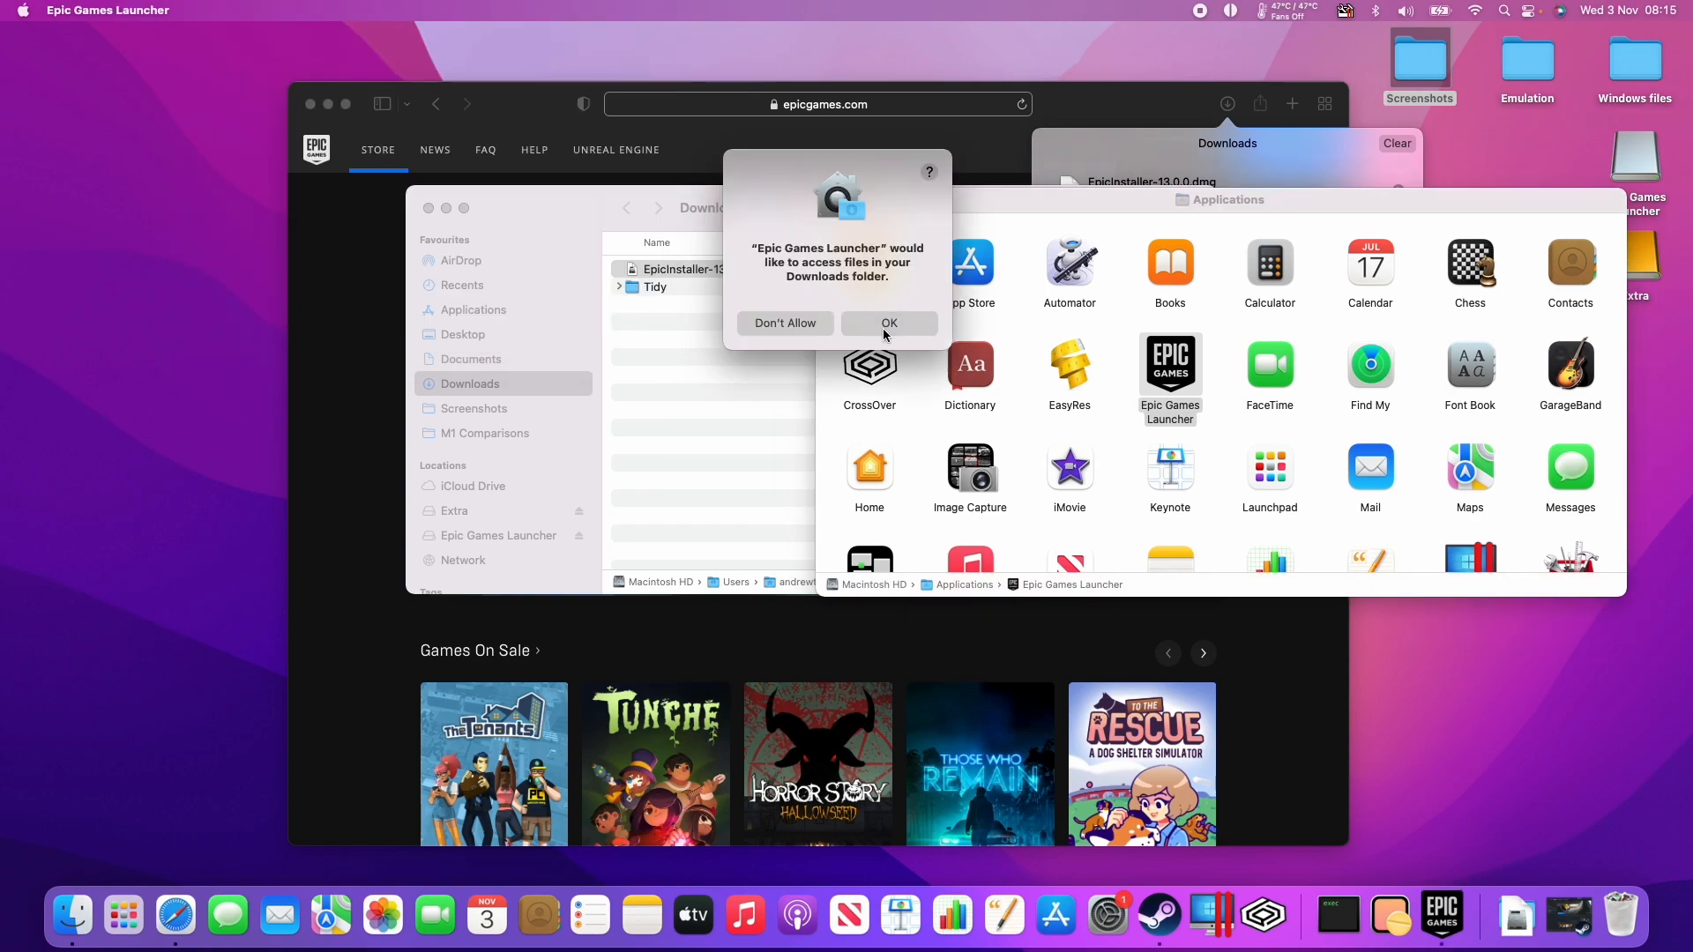
Allow Downloads folder access, then choose 'Sign in with Epic Games'.
left_click(889, 323)
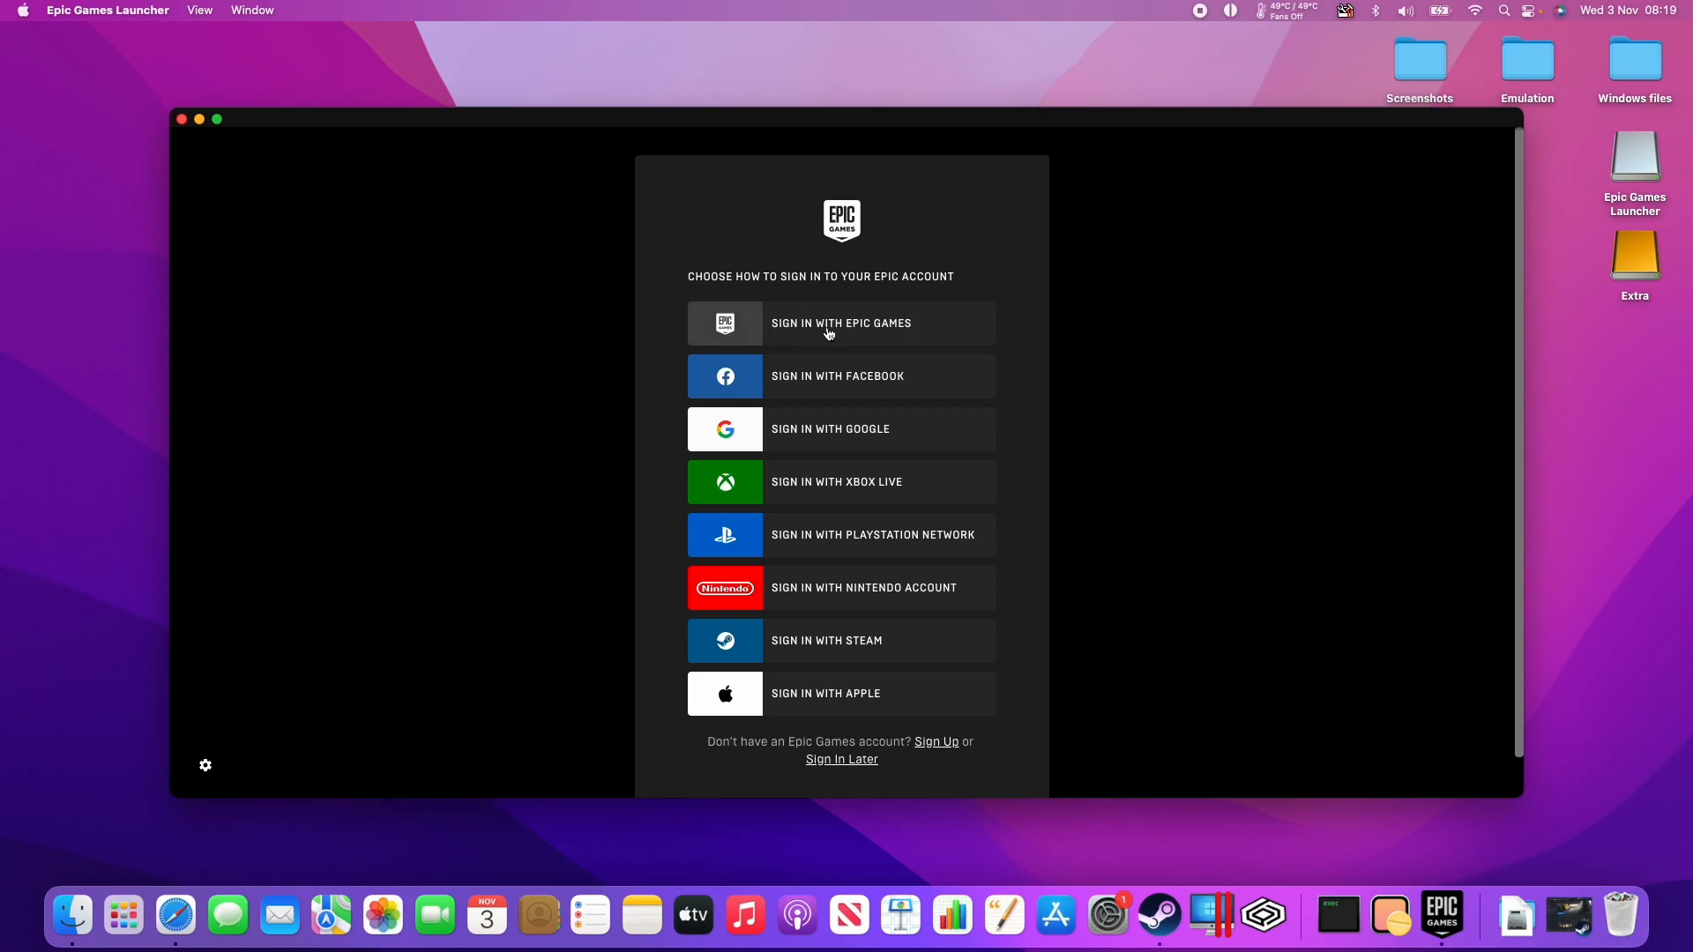
mouse_move(853, 327)
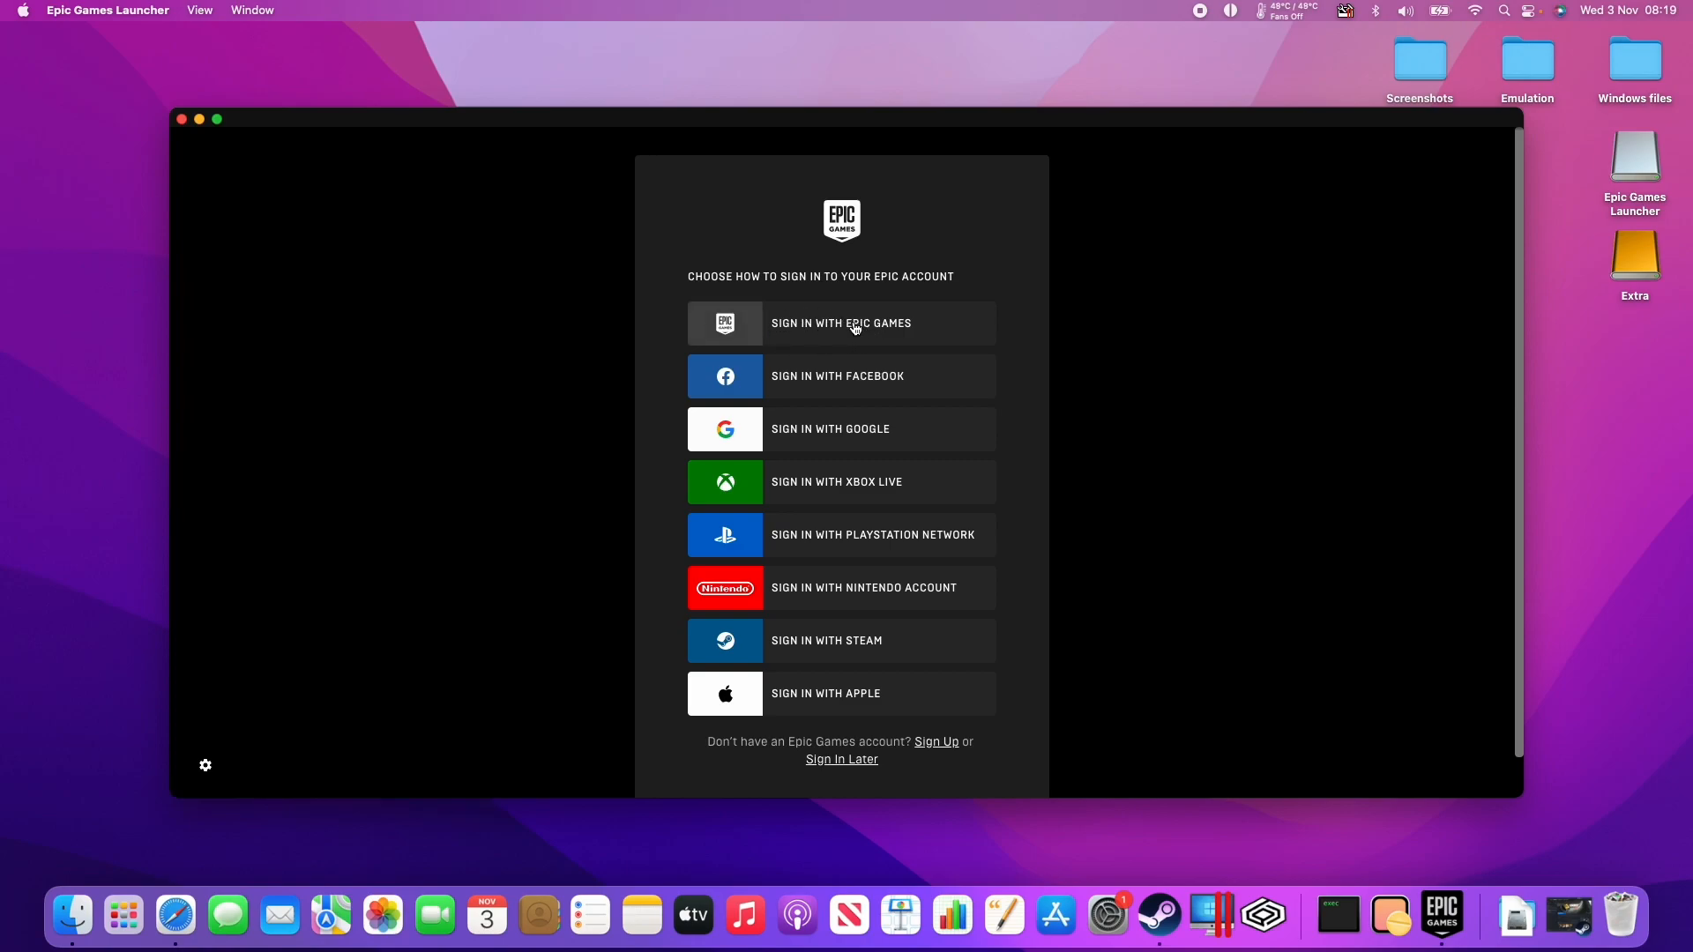
mouse_move(774, 428)
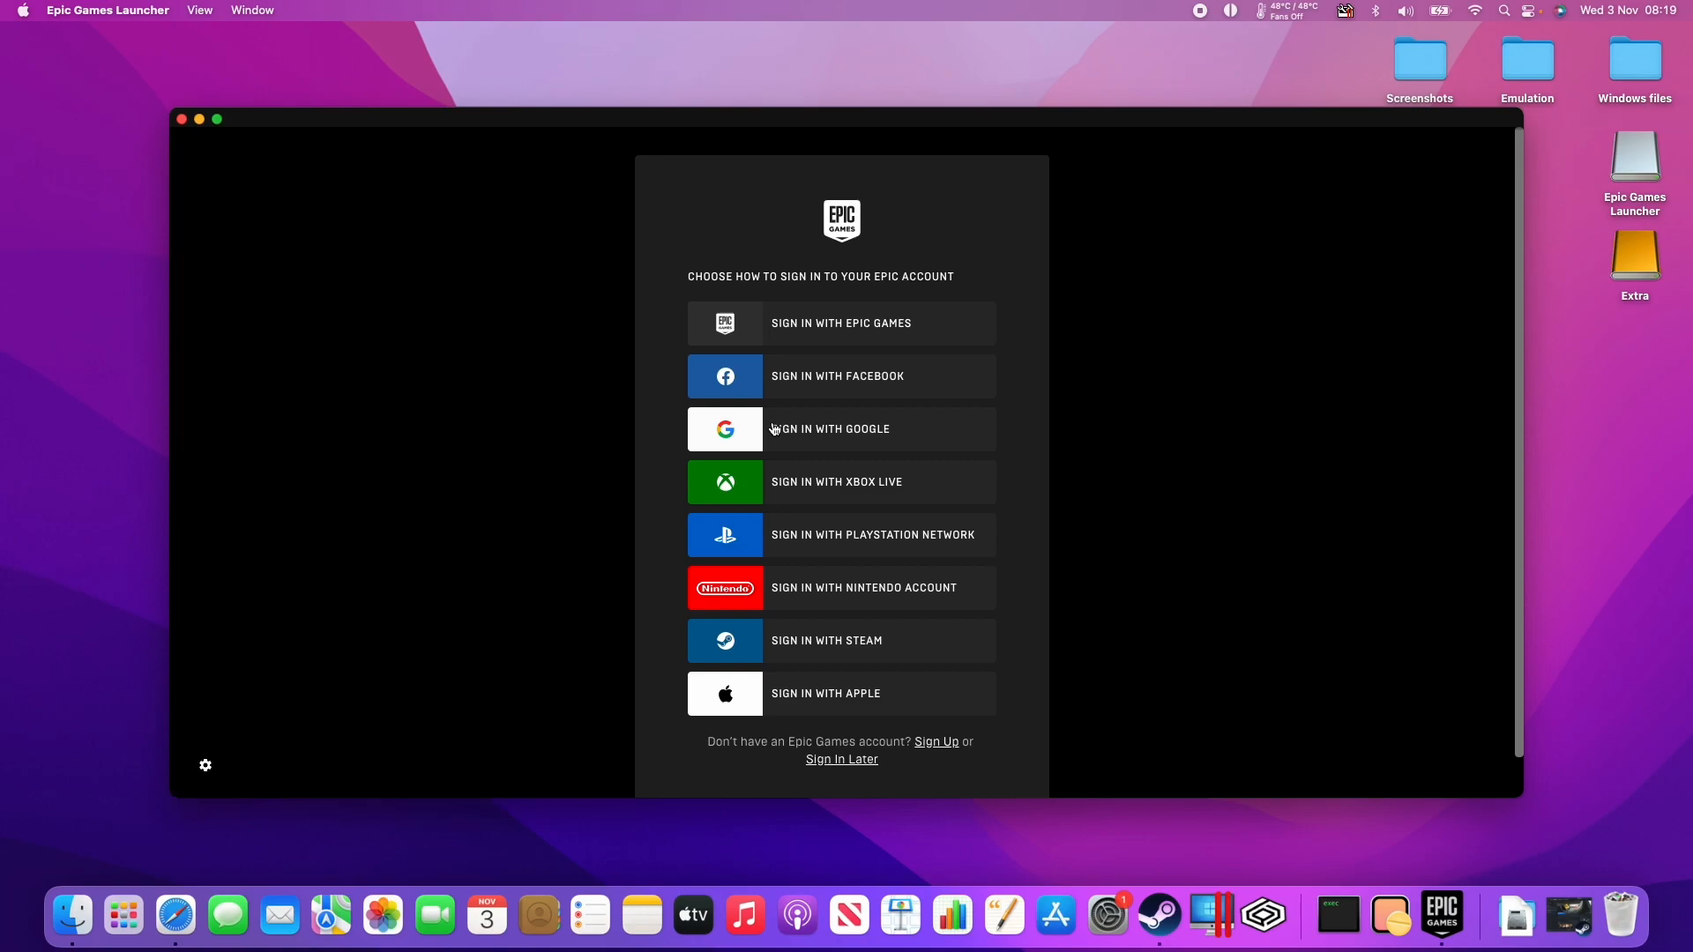
mouse_move(837, 700)
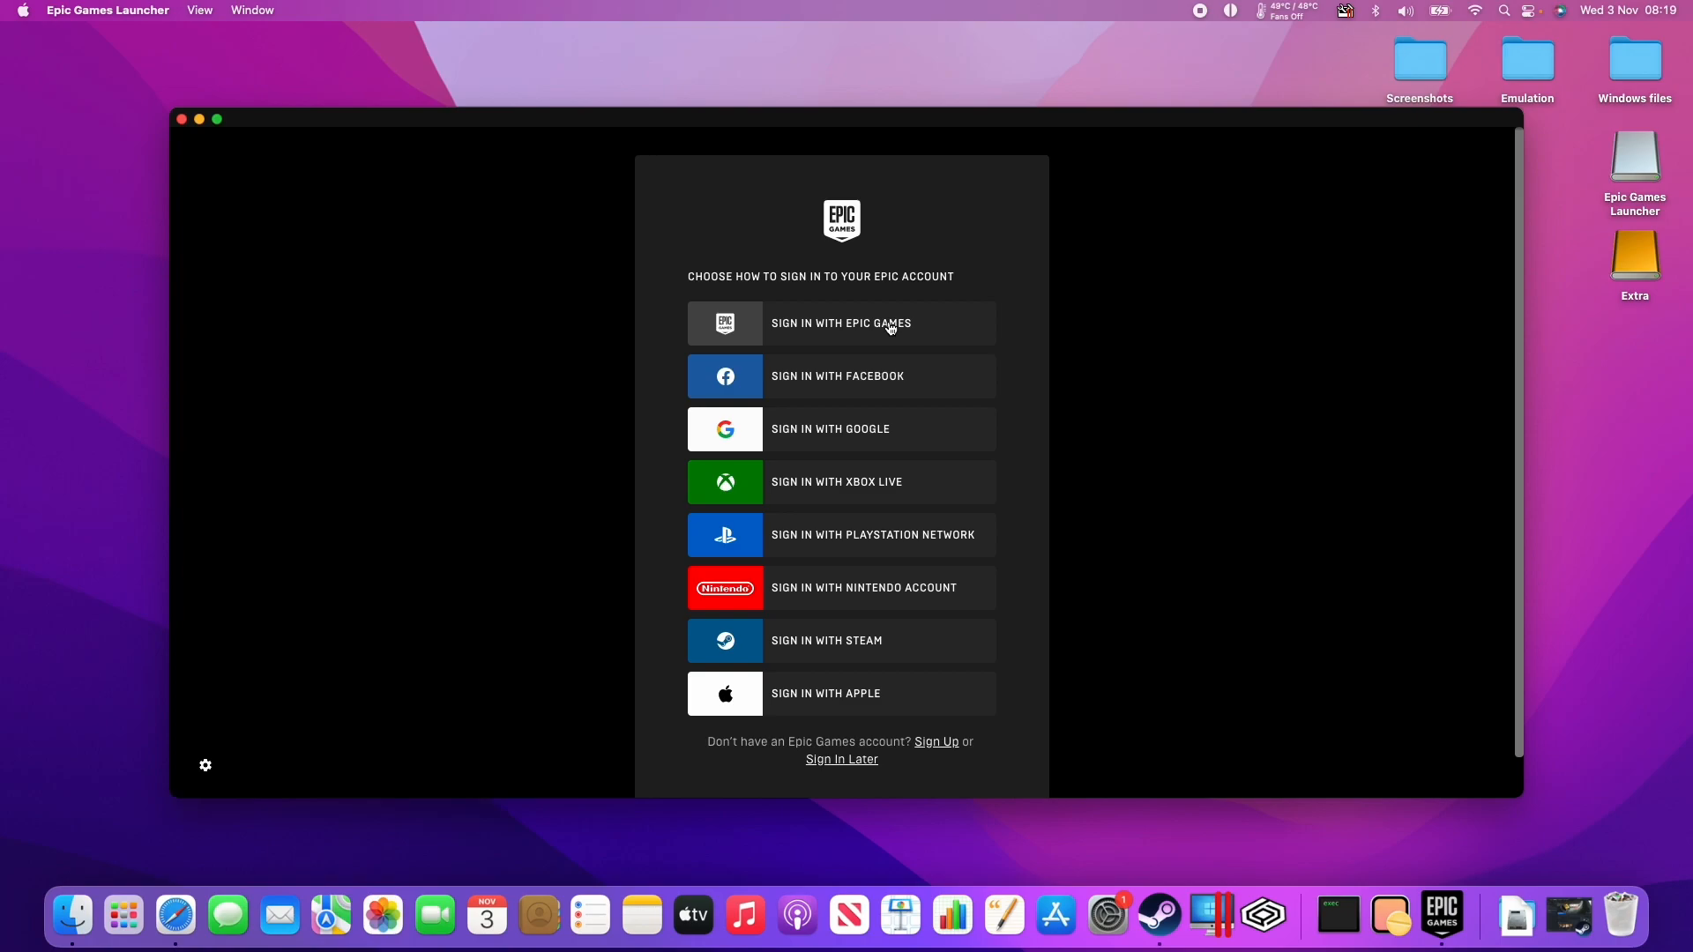
left_click(841, 322)
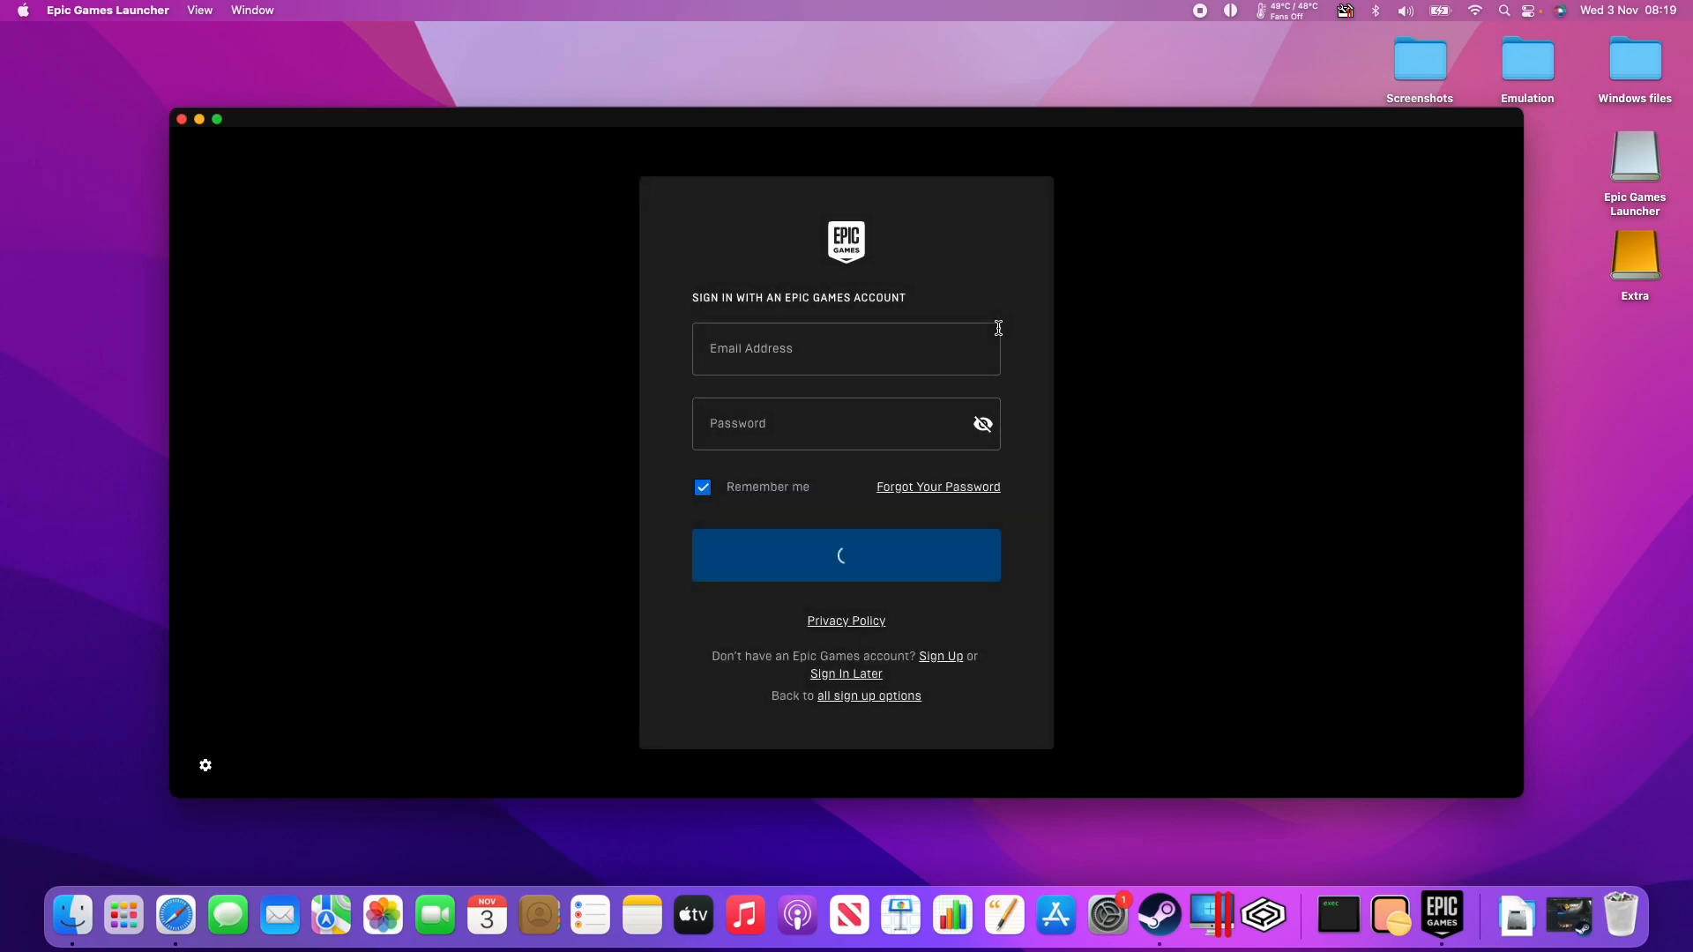
Search the Store for 'fortnite' and open Fortnite's page, shown as In Library.
left_click(845, 348)
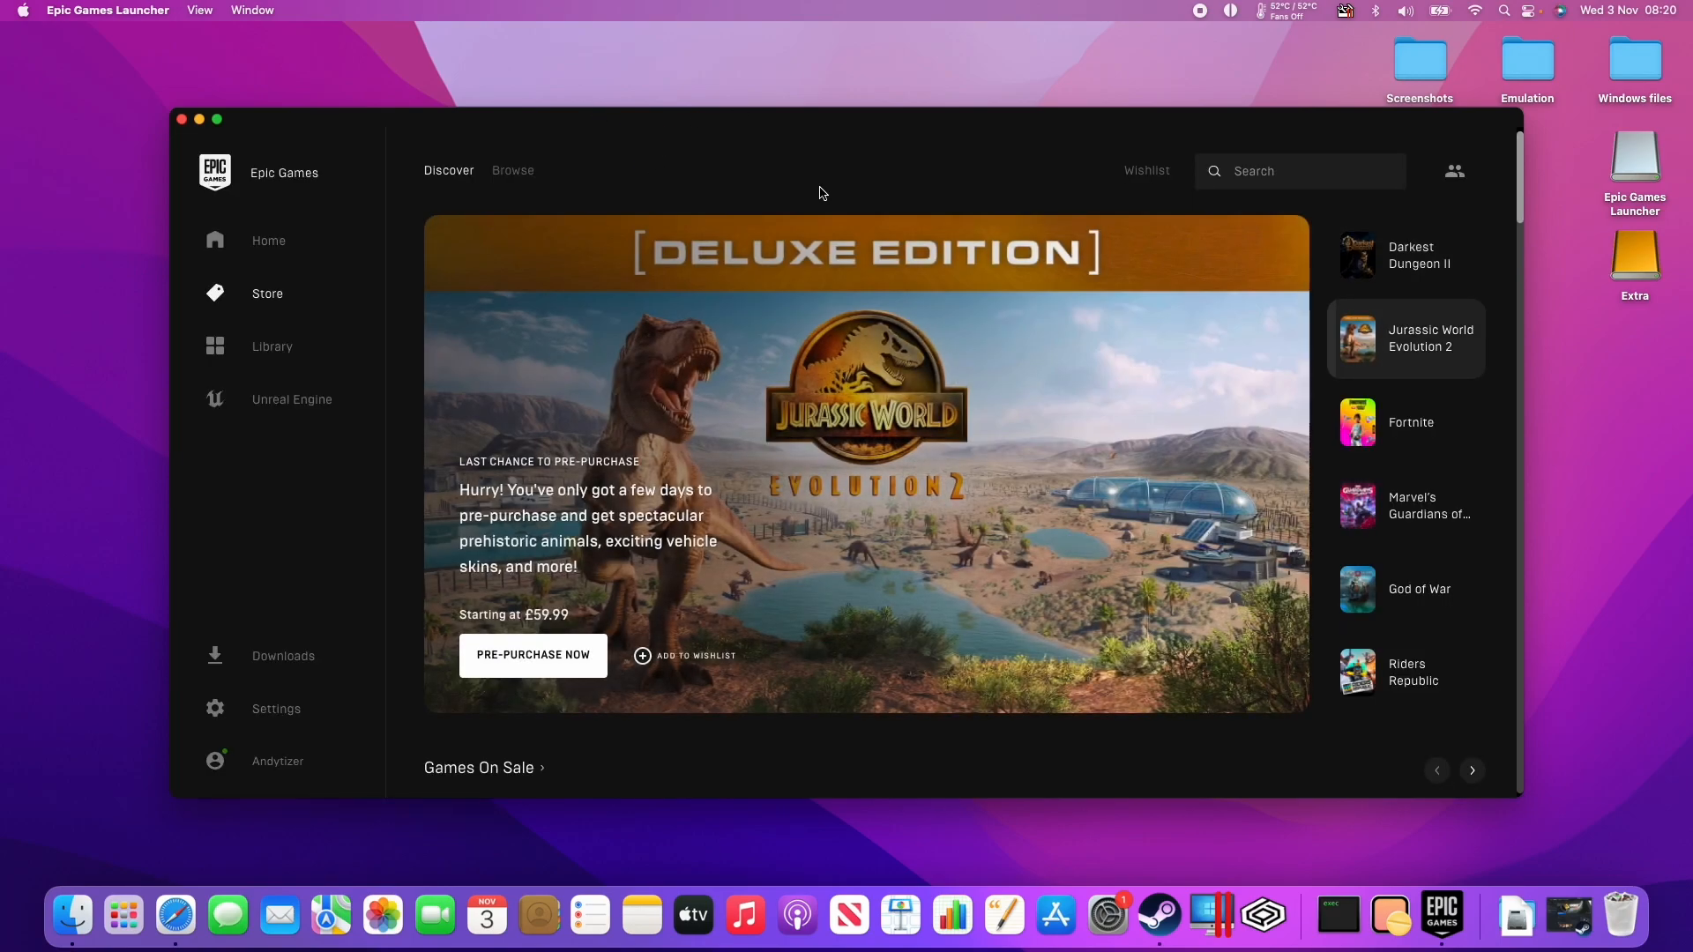
scroll("down", 3)
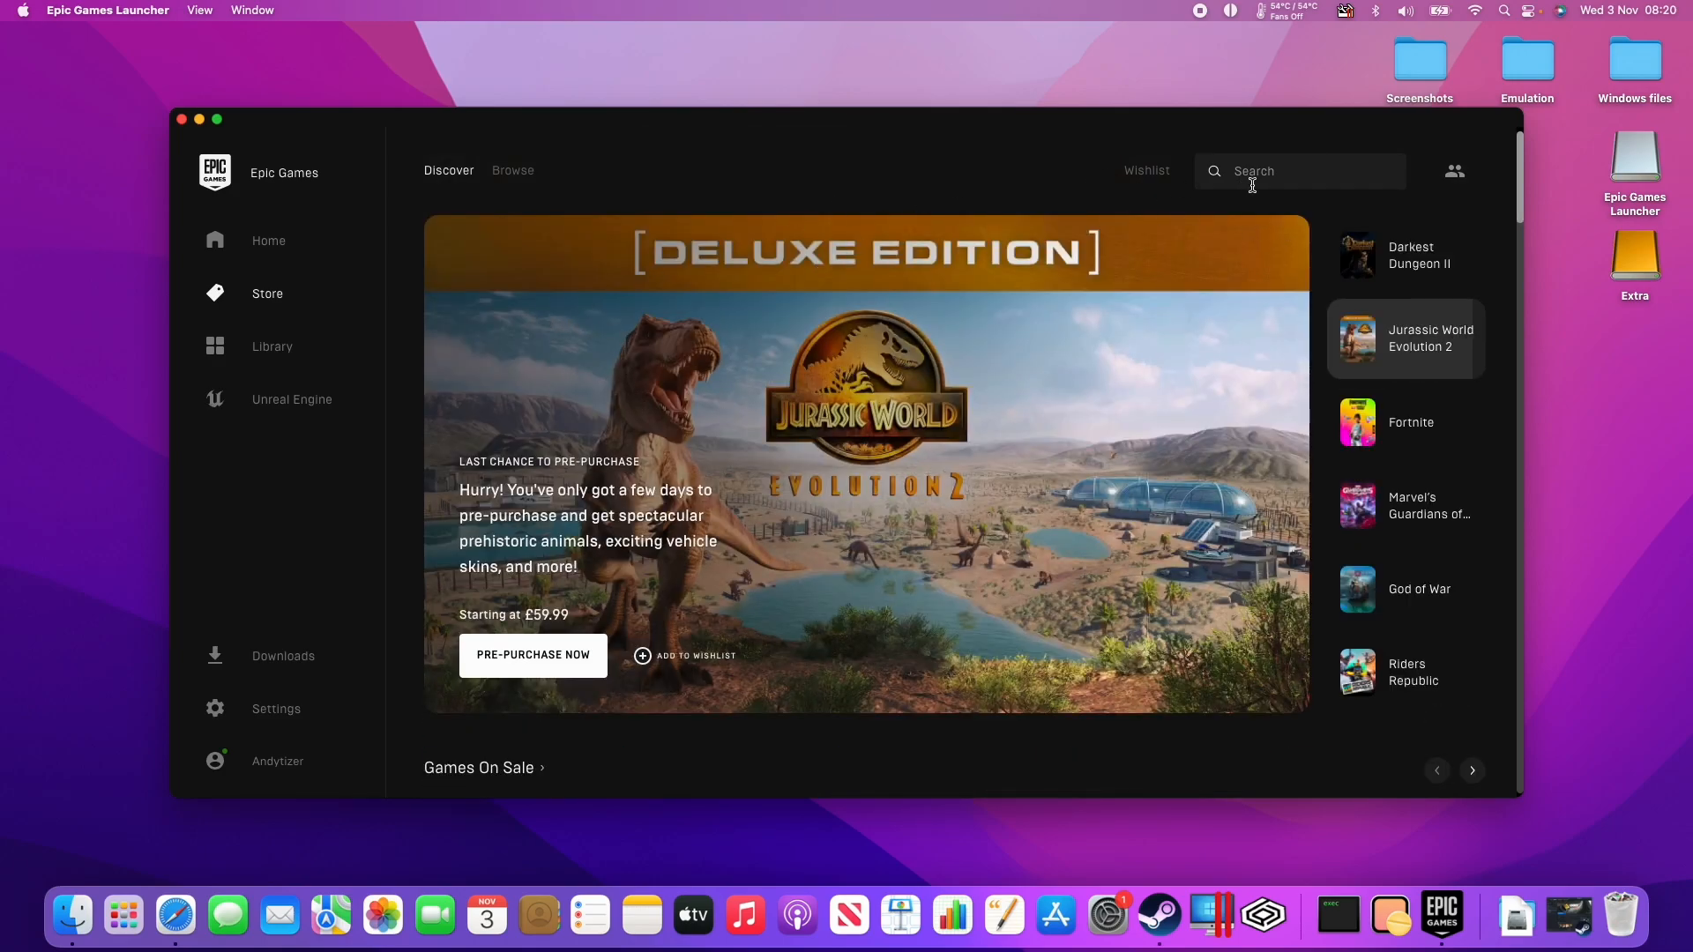
type("fortni")
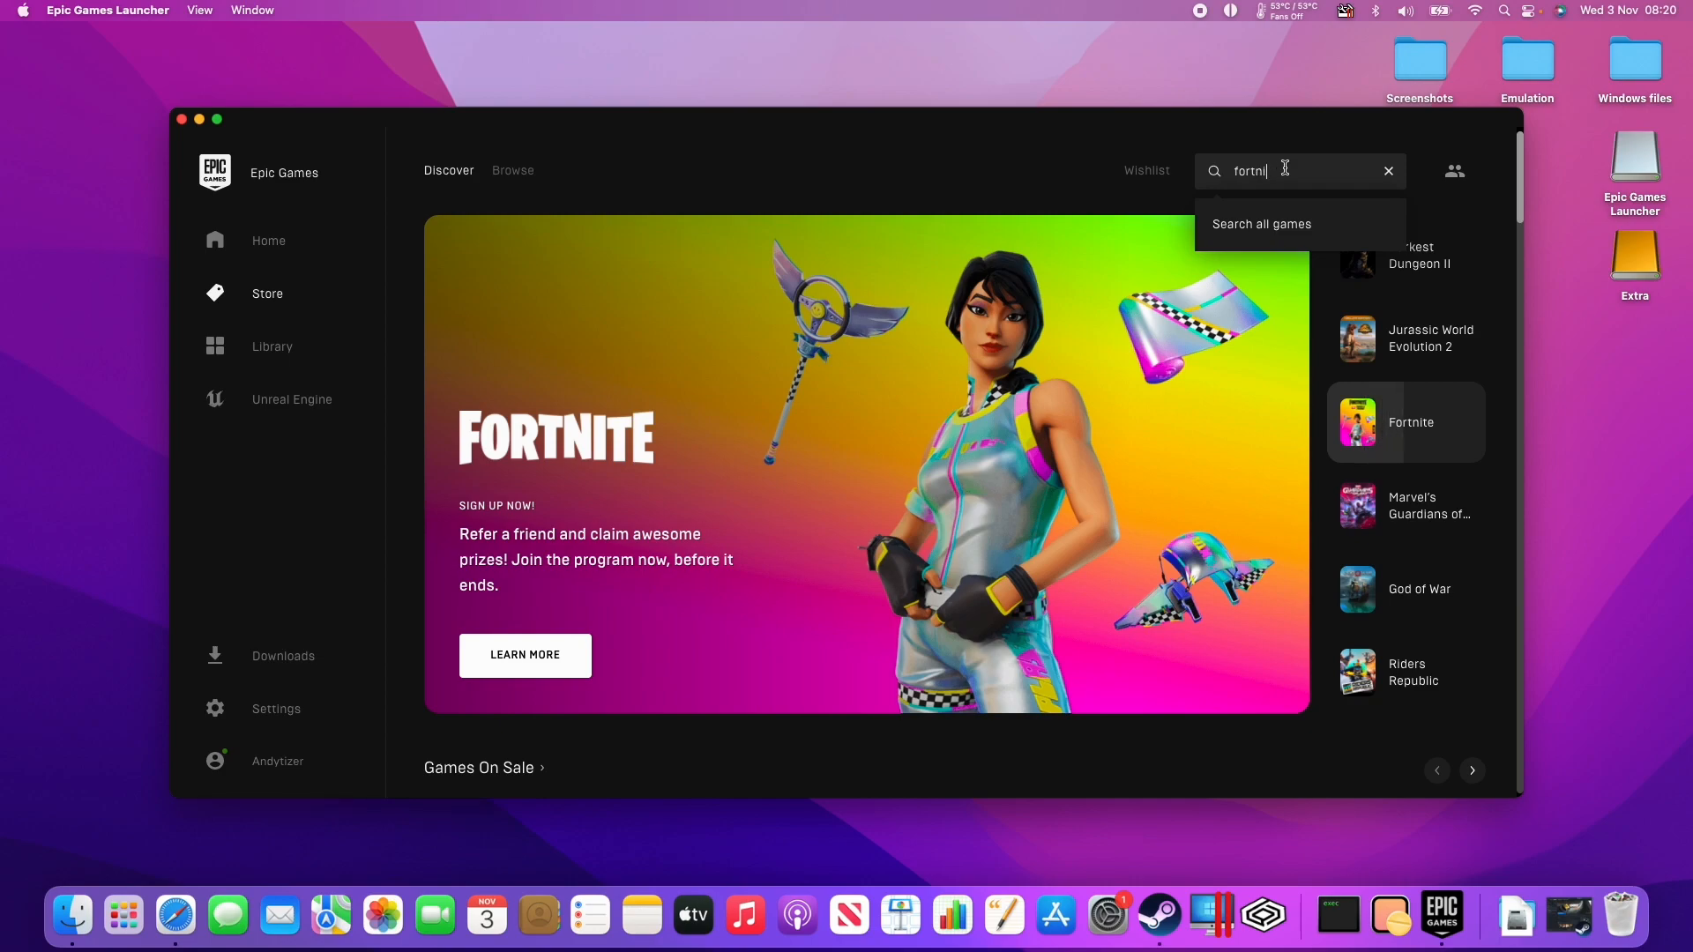
left_click(511, 170)
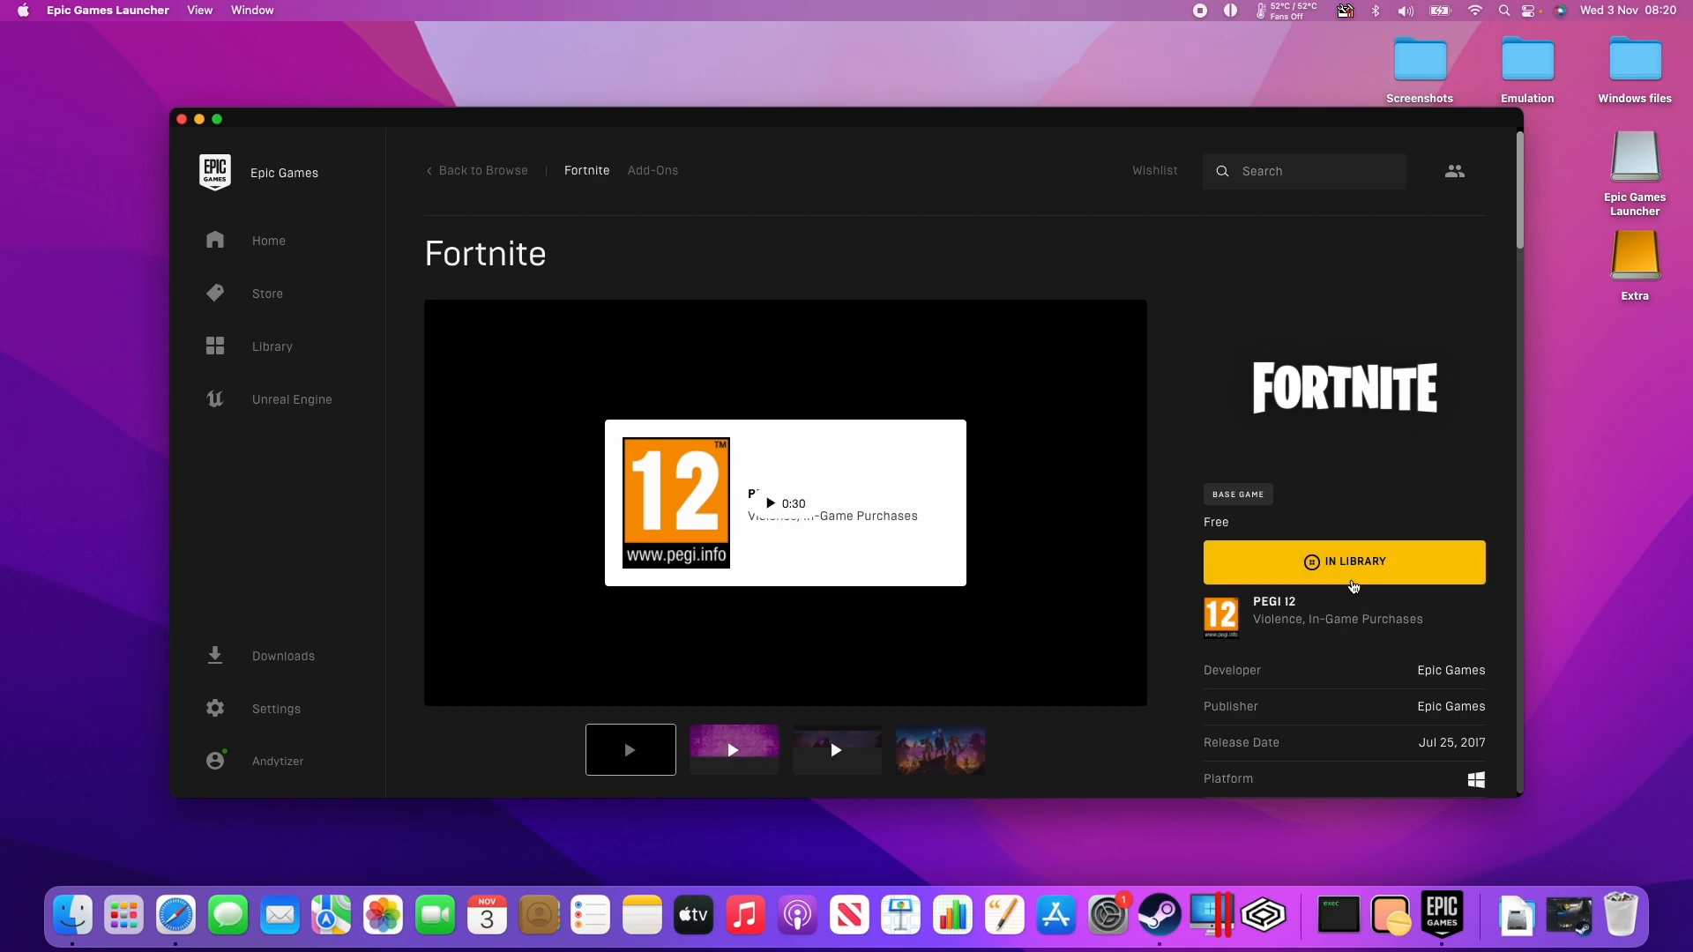
Install Fortnite from the Library at the default location, then return to the Store.
left_click(272, 346)
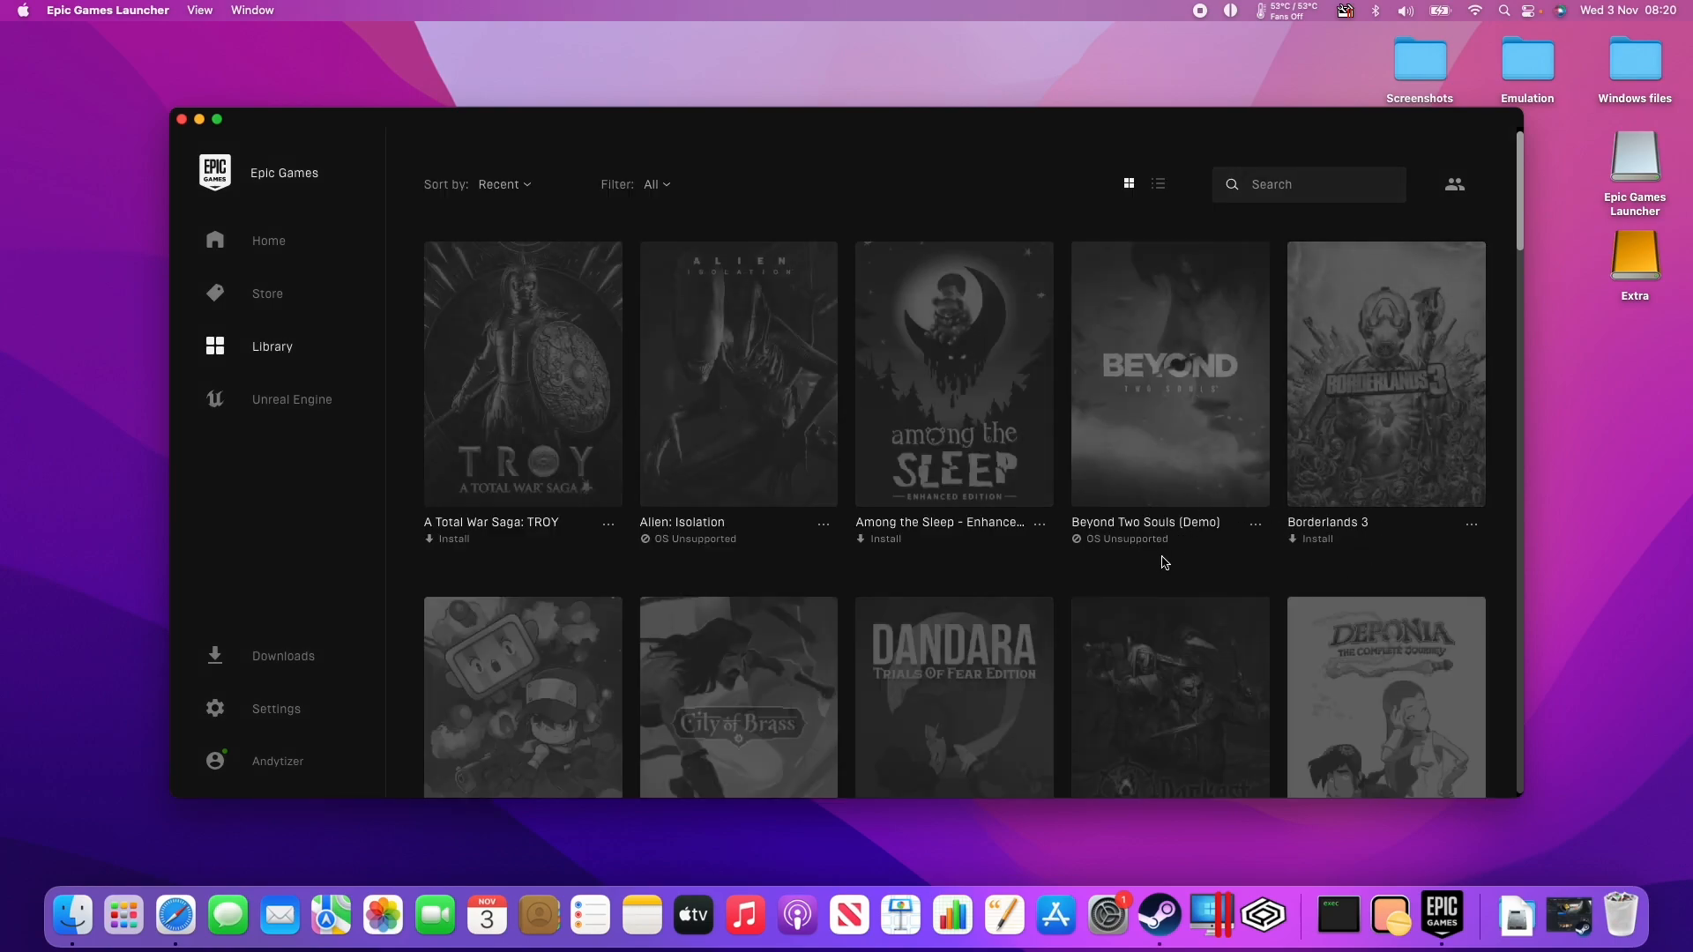
scroll("down", 3)
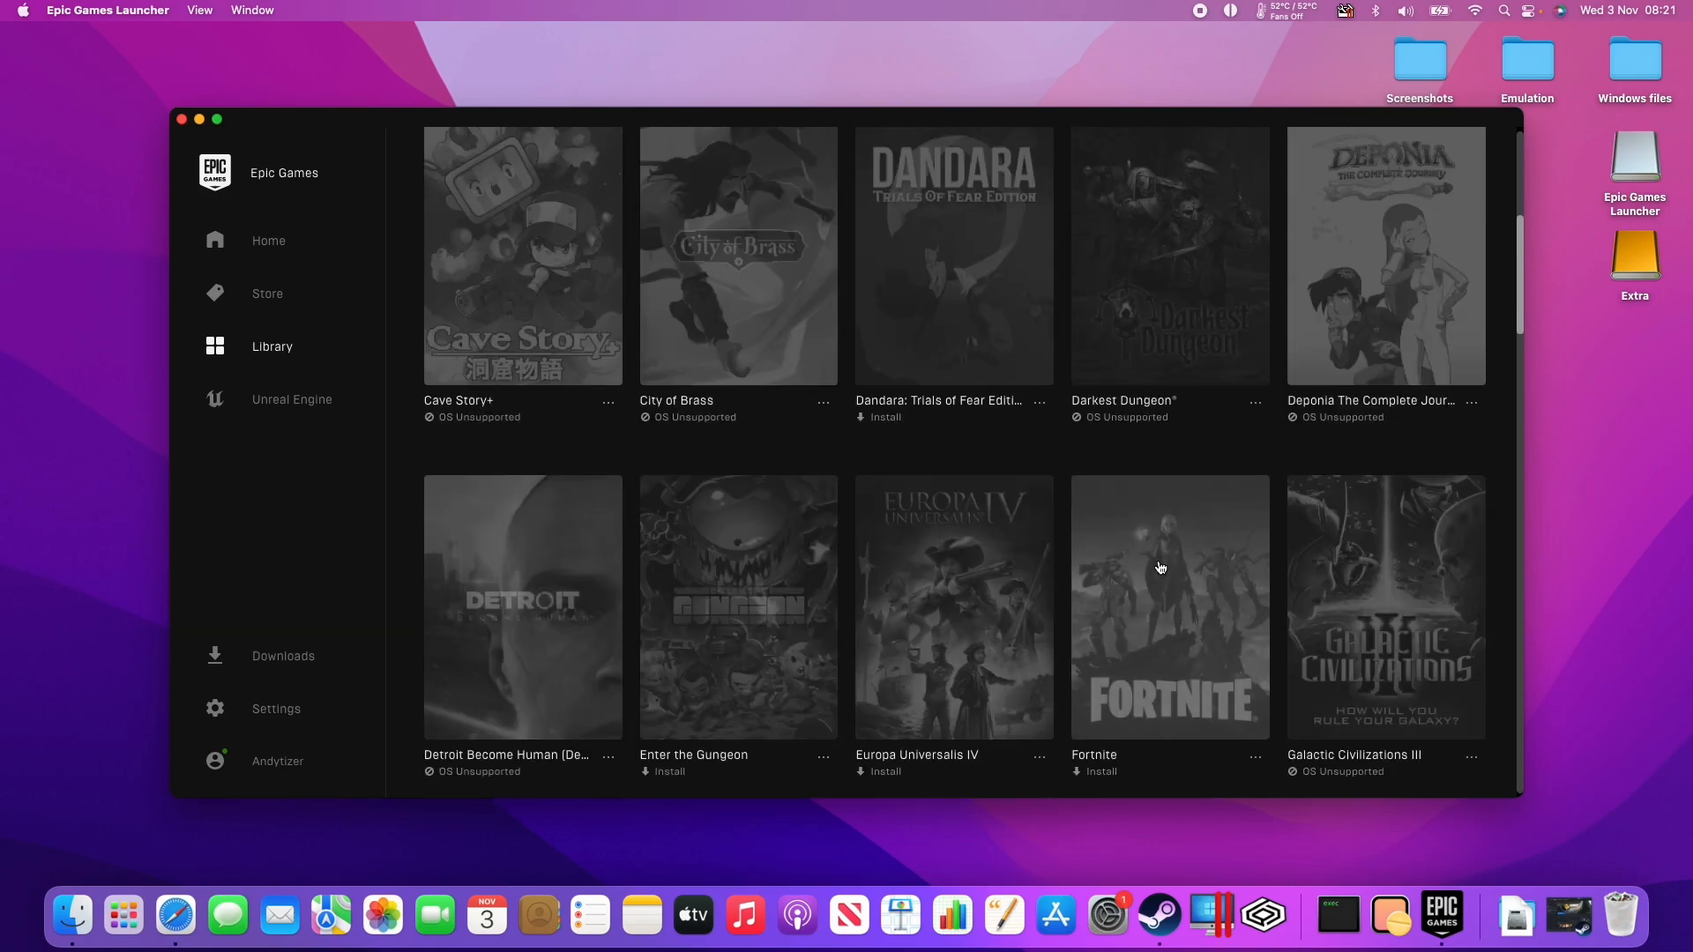
scroll("down", 3)
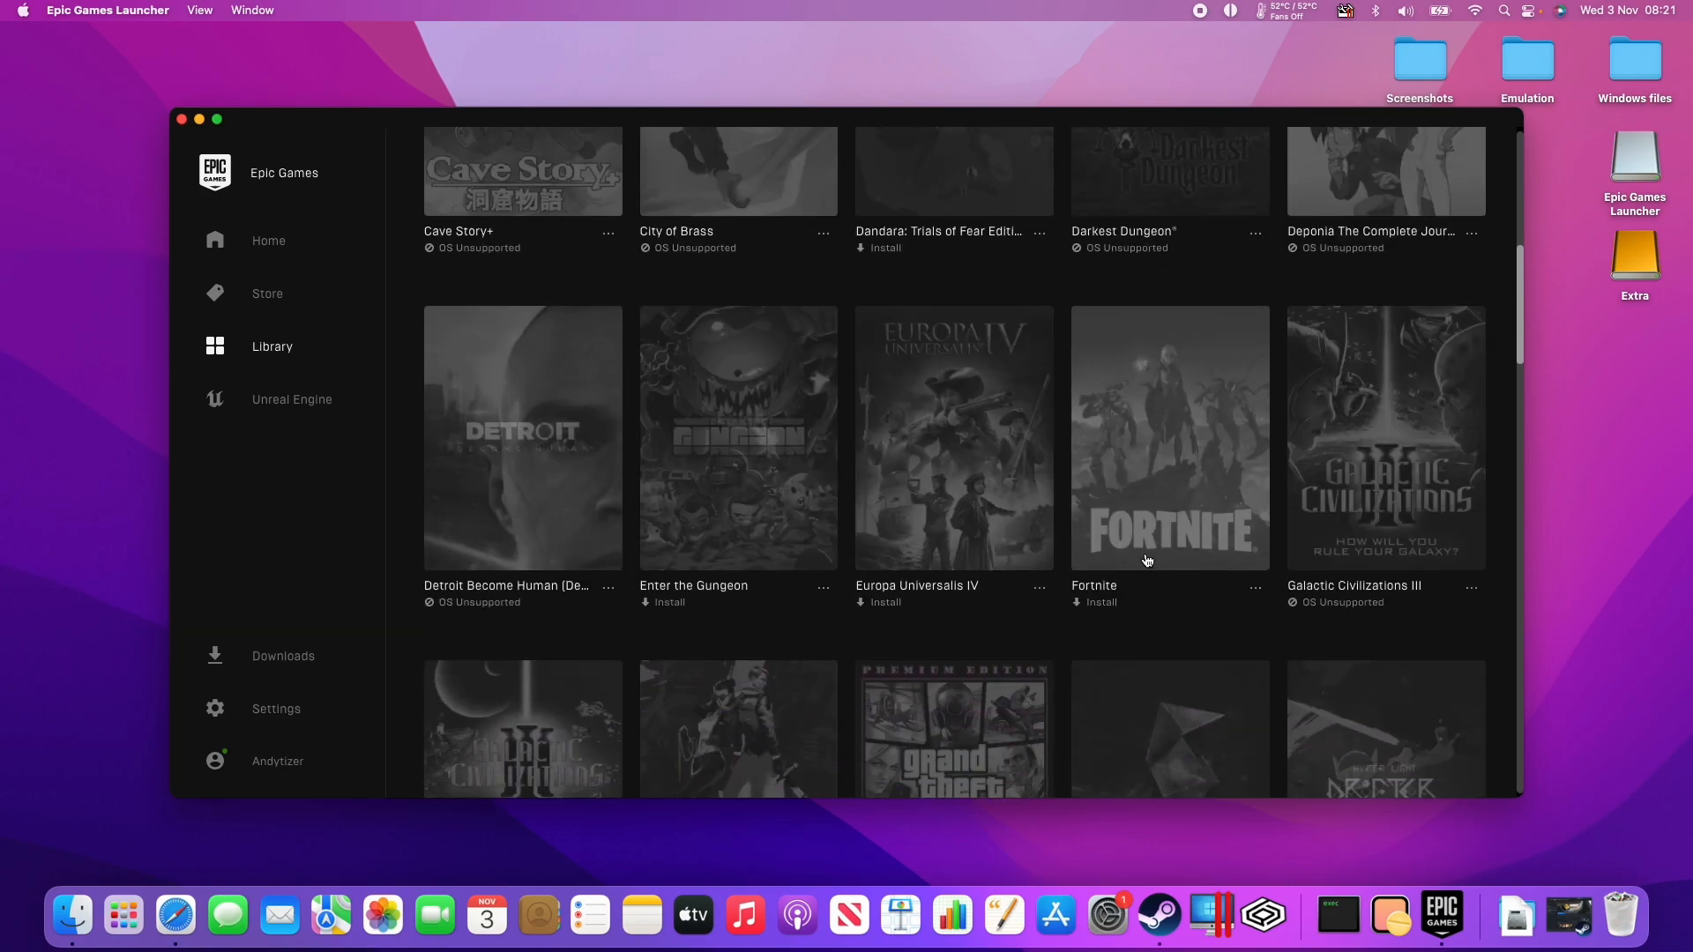
left_click(1096, 602)
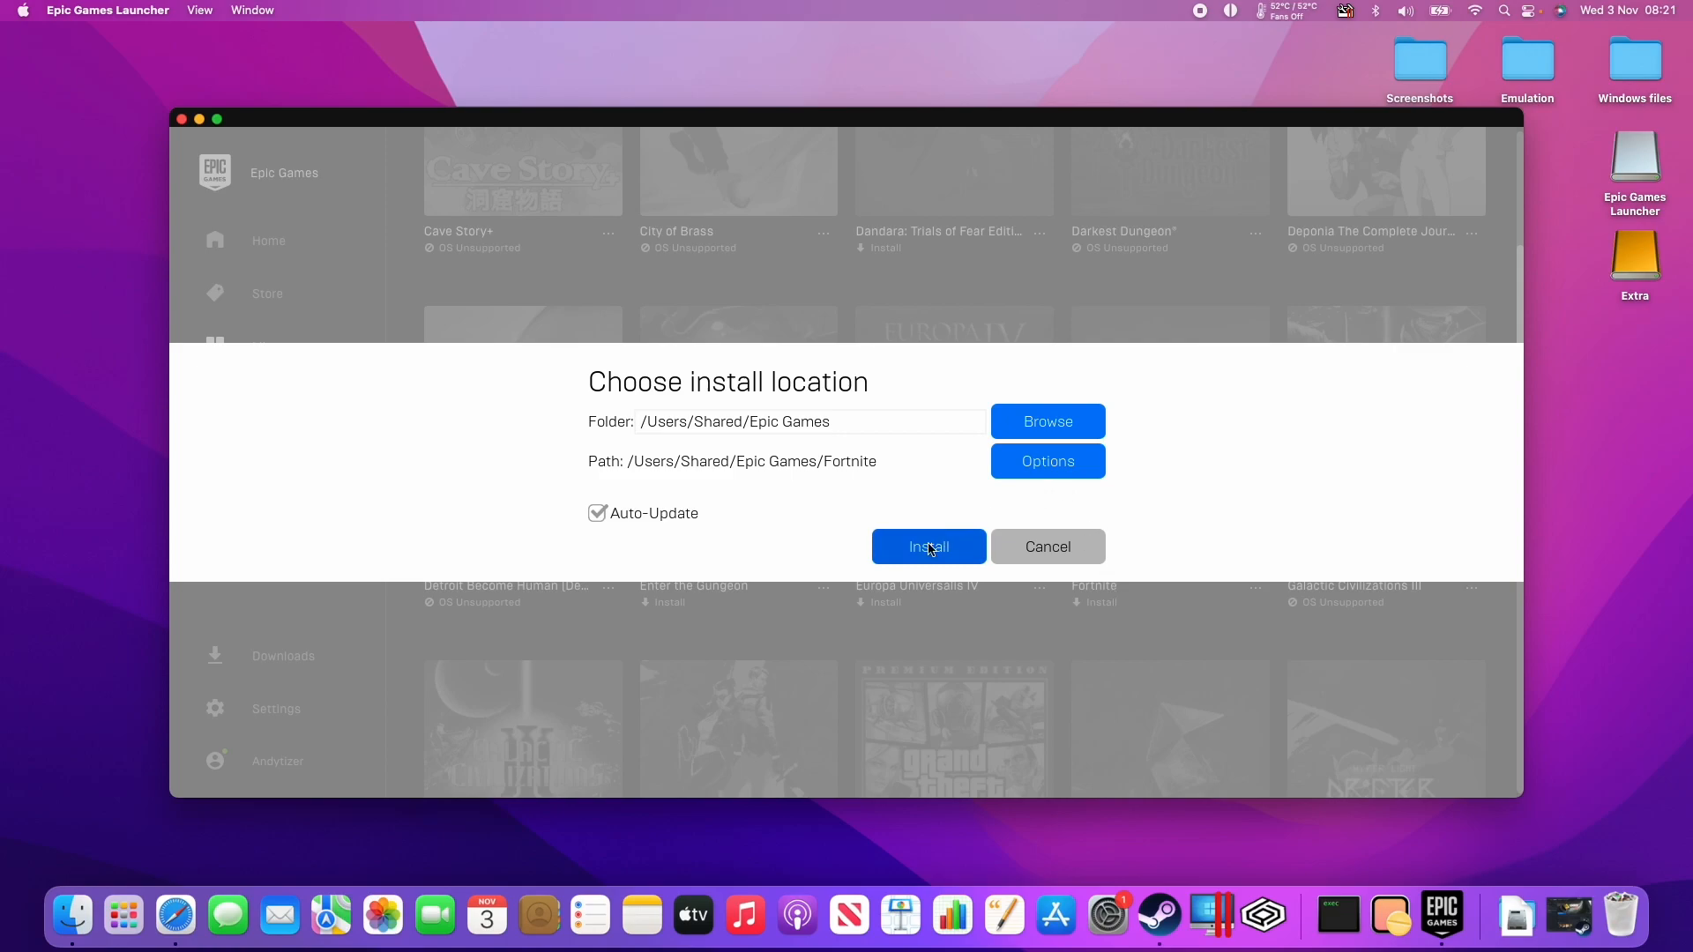
left_click(928, 547)
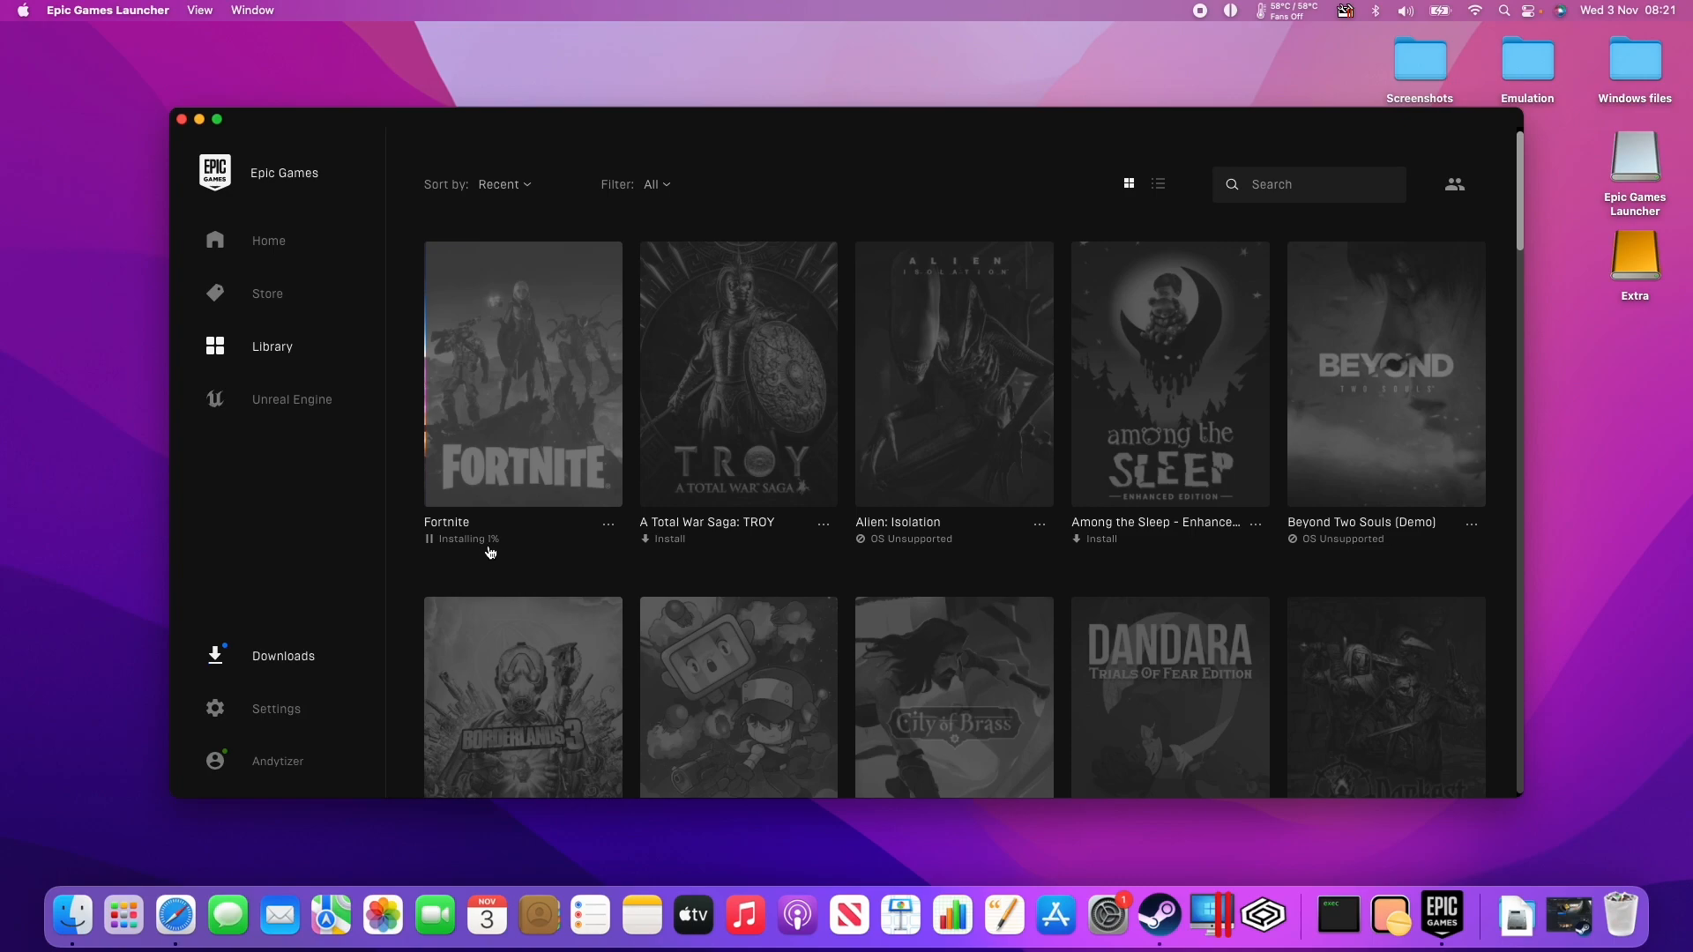
mouse_move(558, 528)
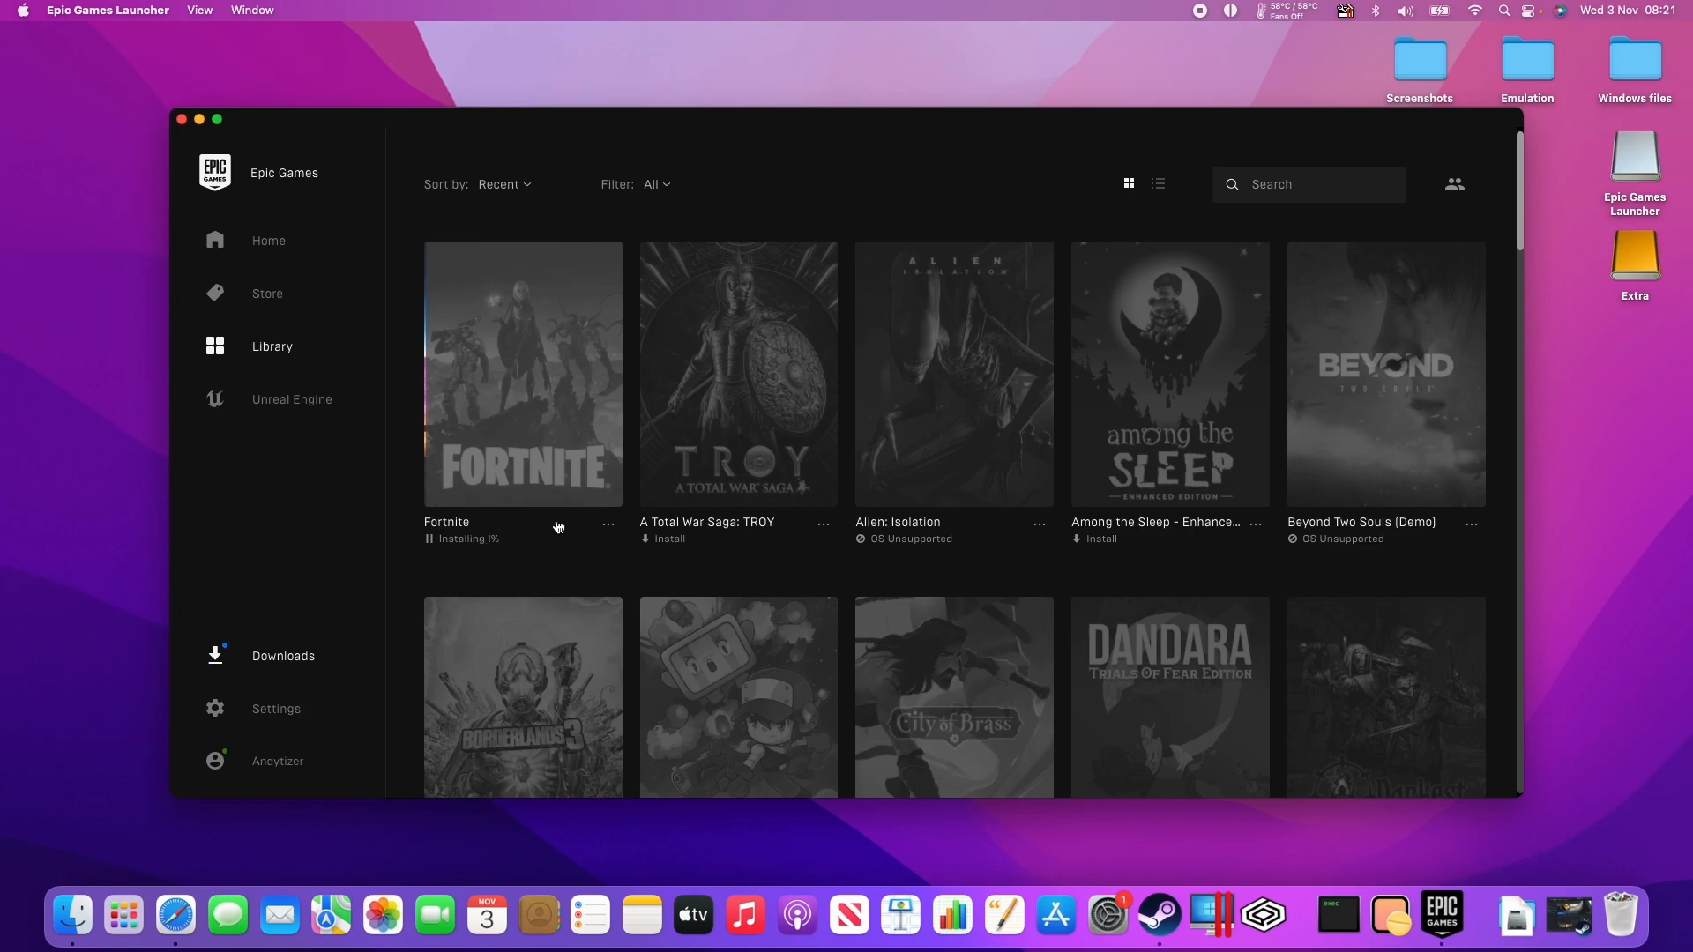
mouse_move(545, 475)
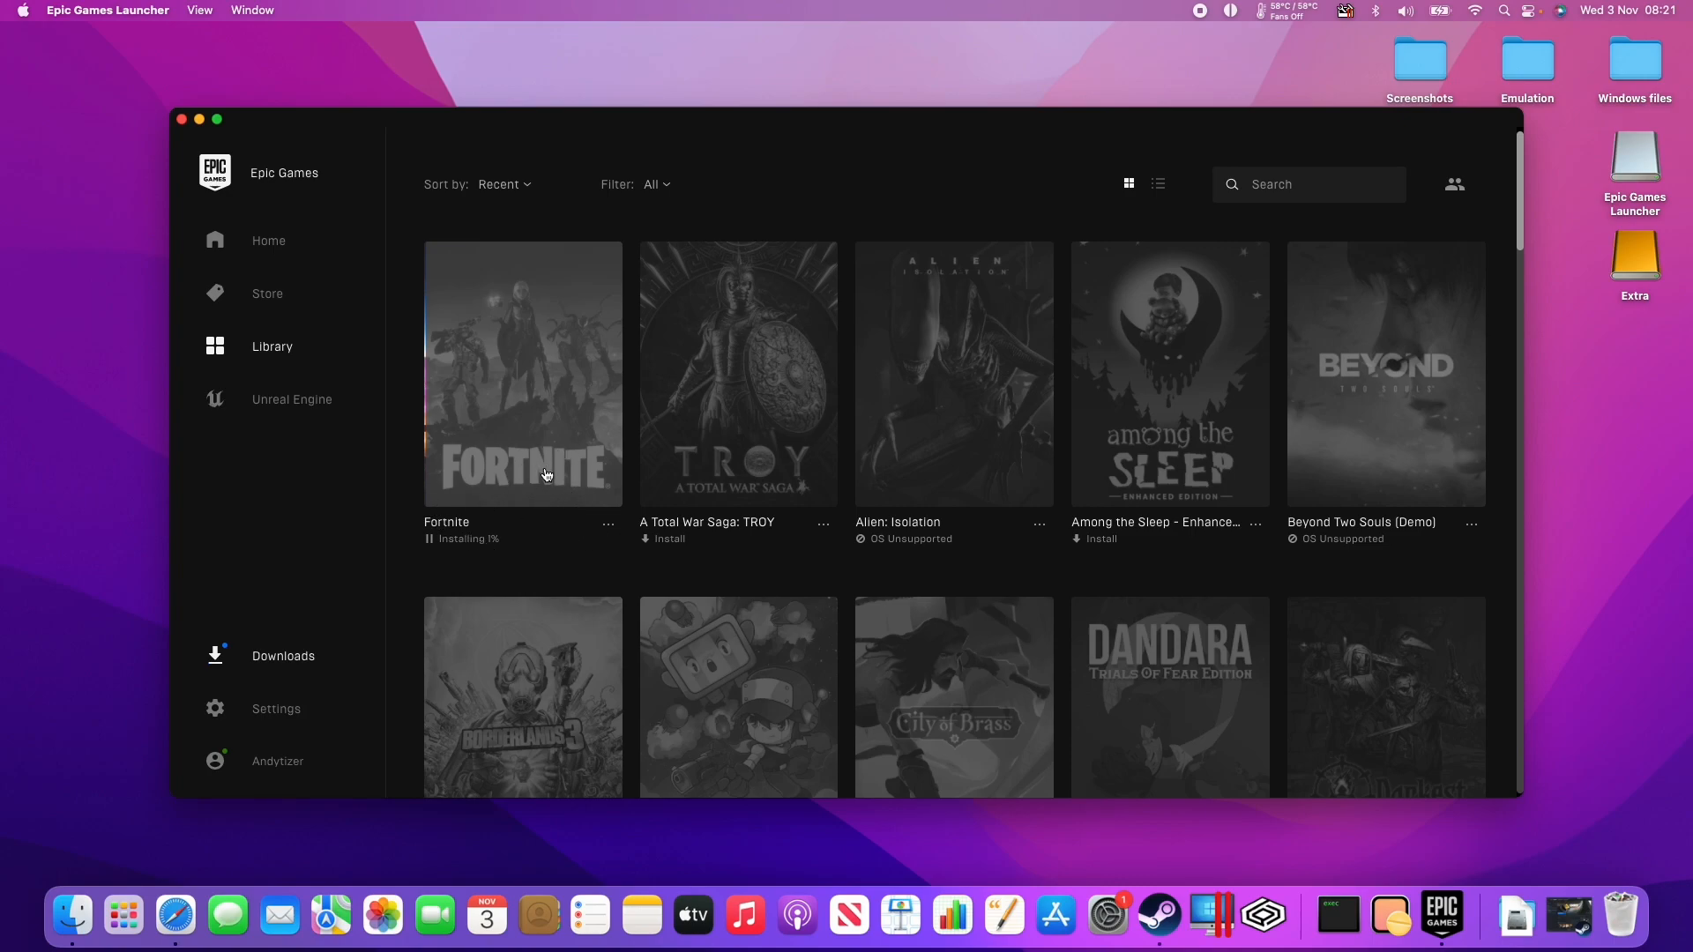
mouse_move(525, 553)
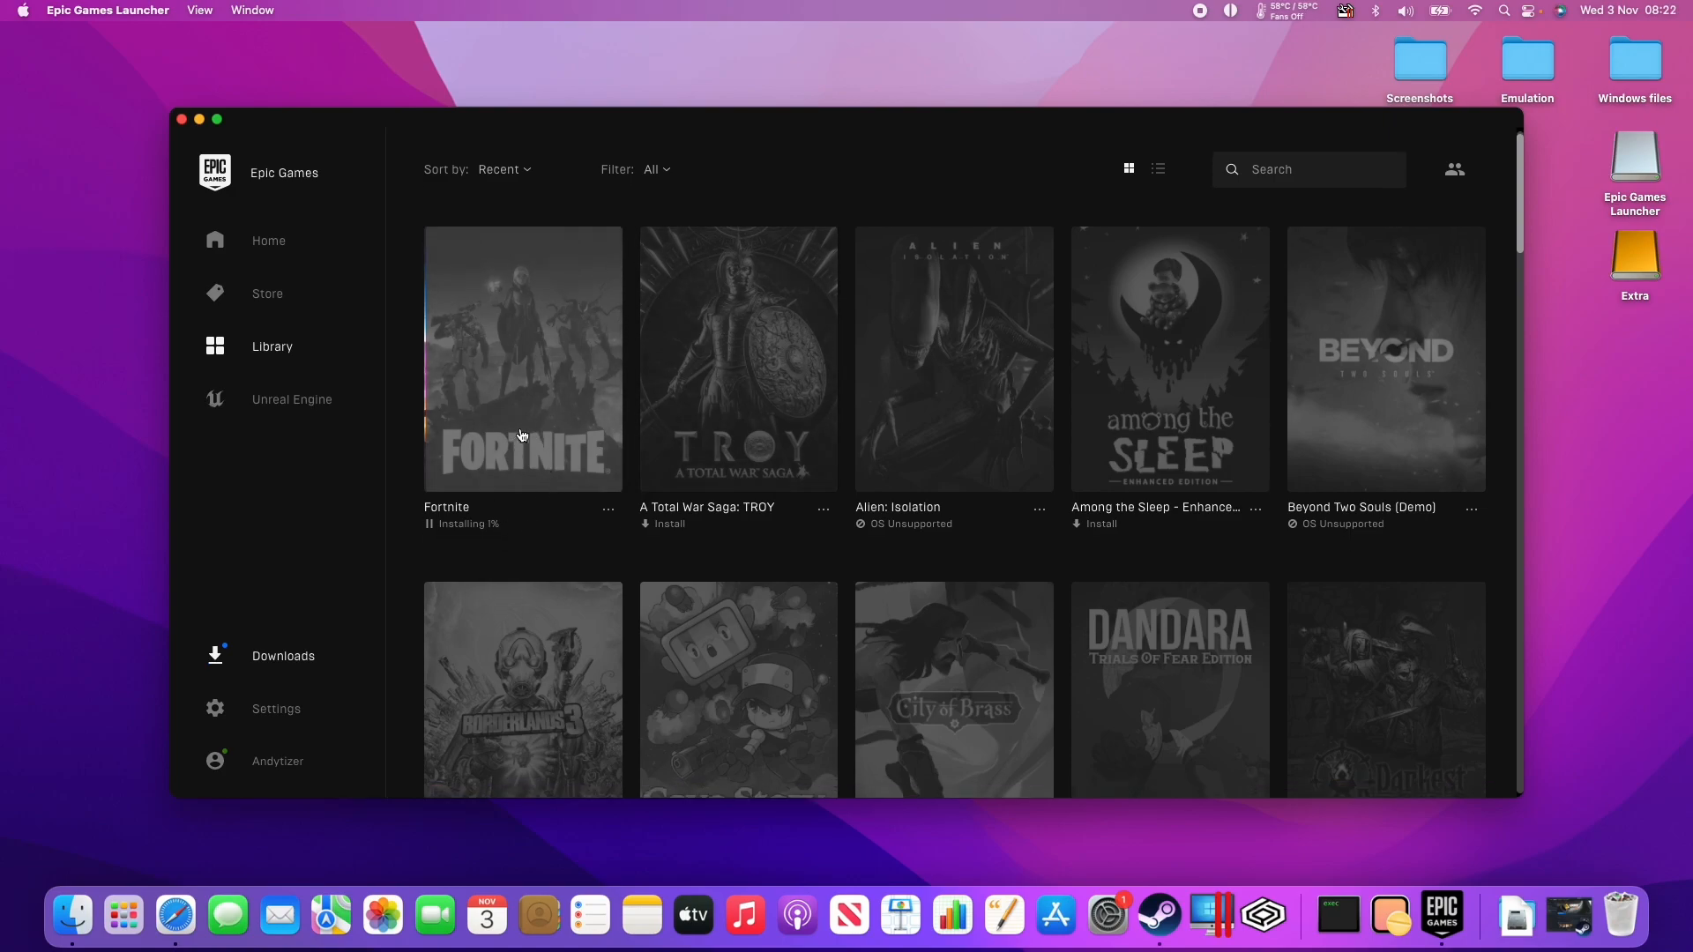
scroll("down", 3)
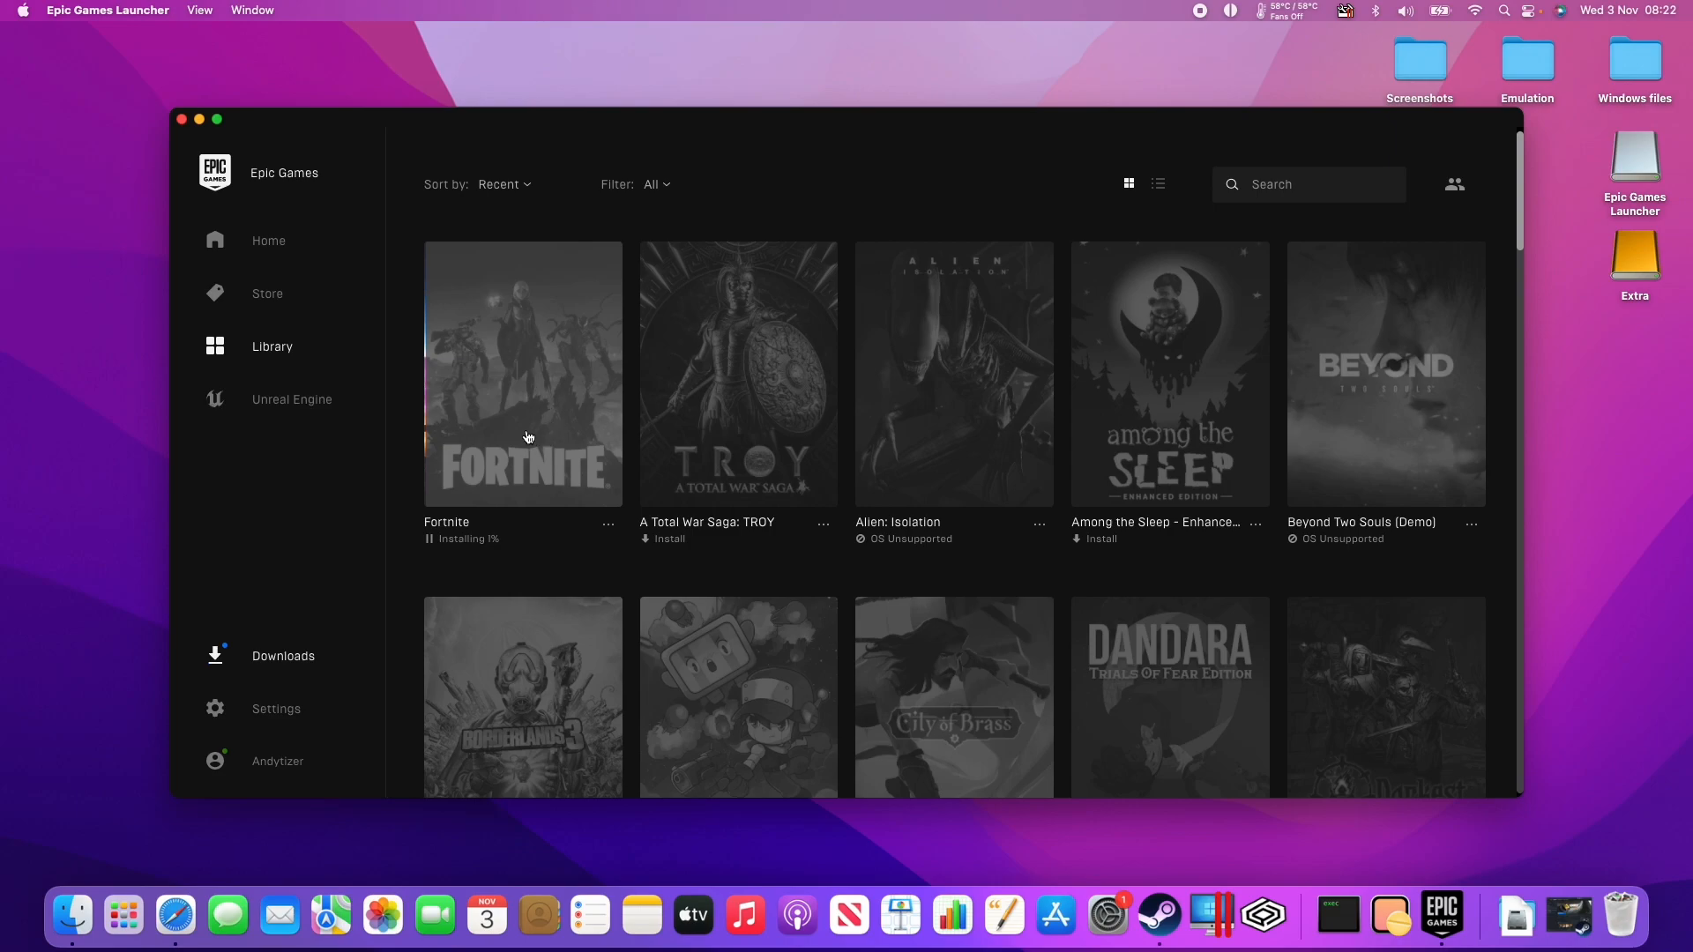
mouse_move(568, 419)
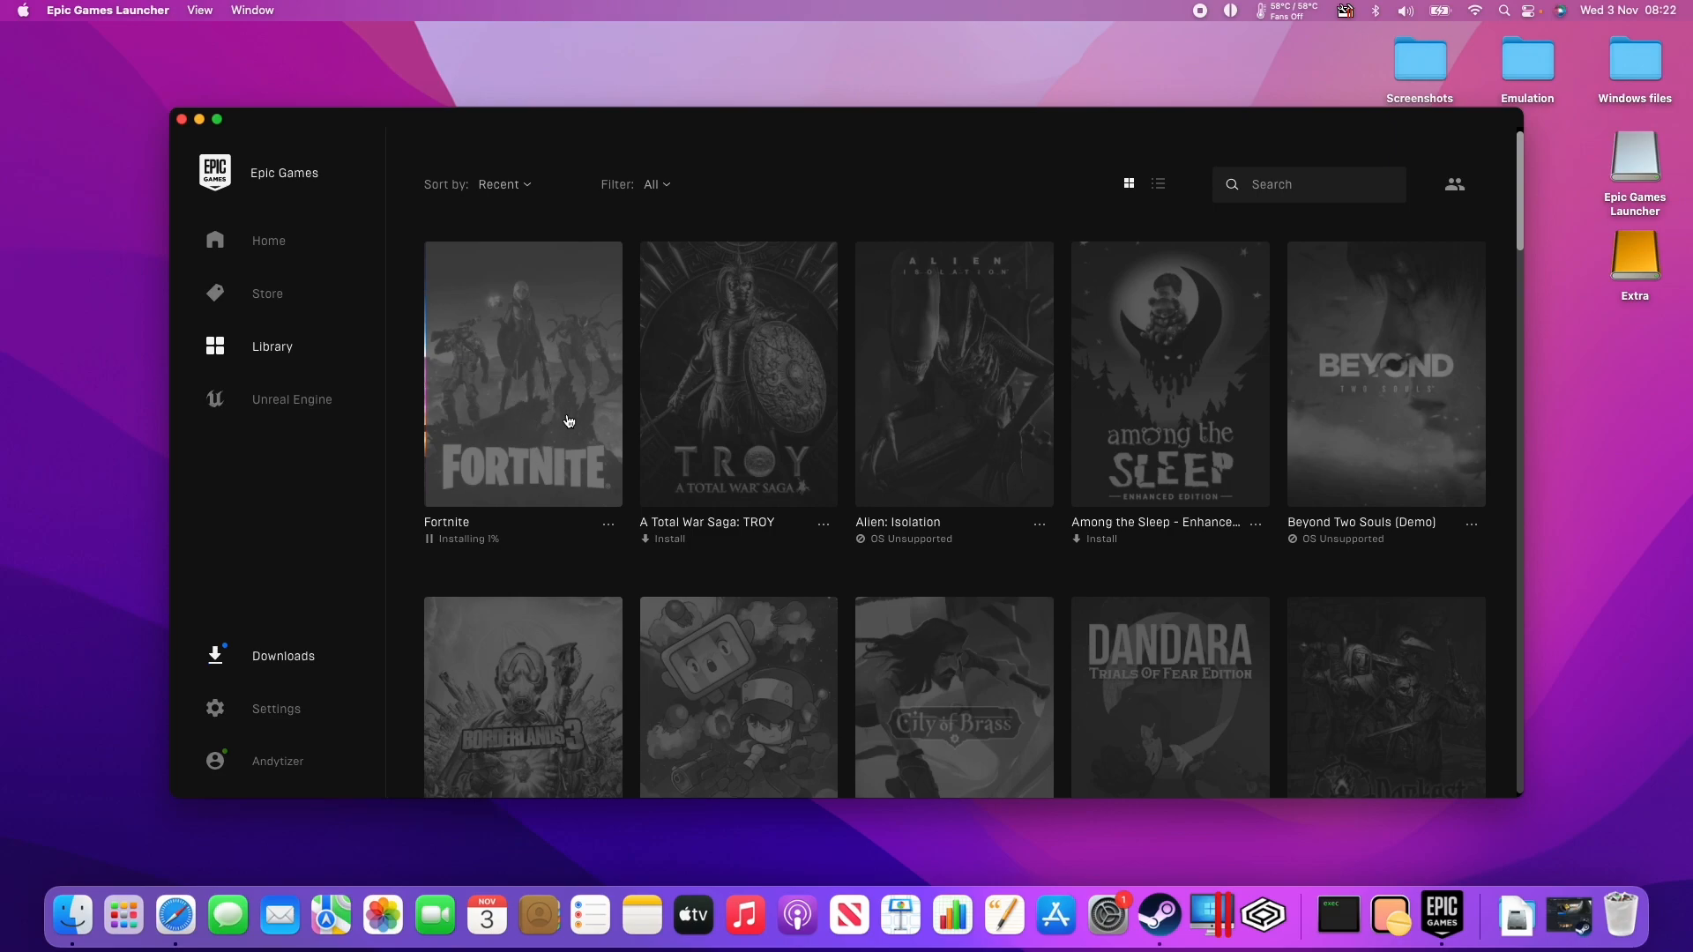
mouse_move(552, 429)
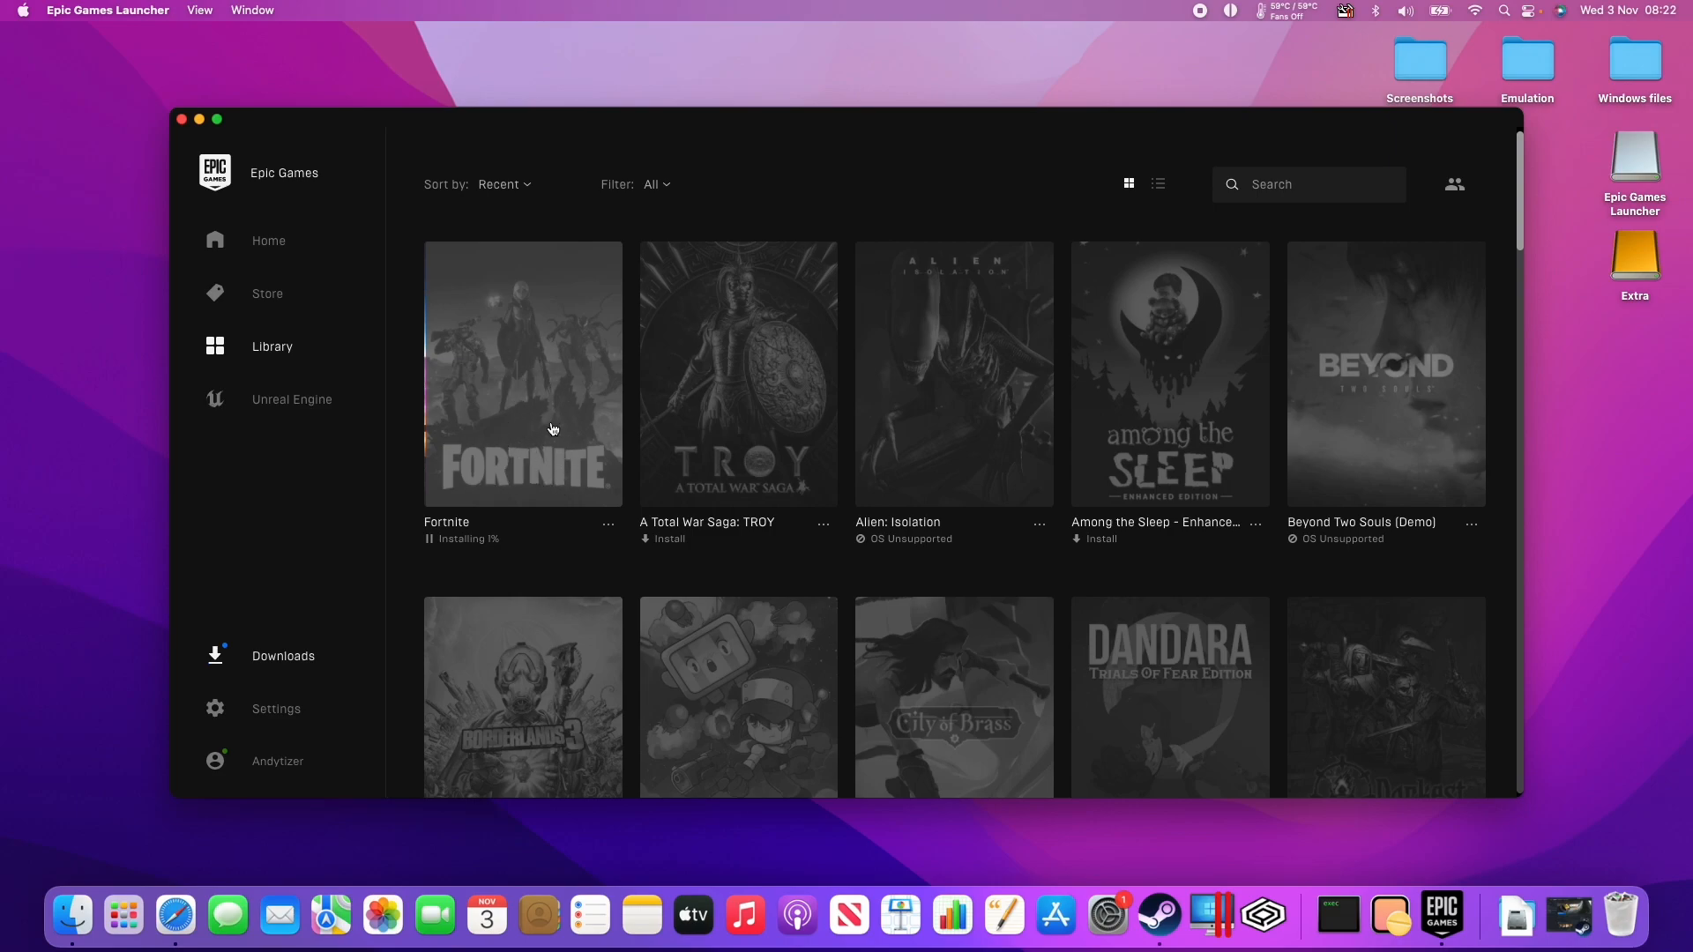
mouse_move(567, 489)
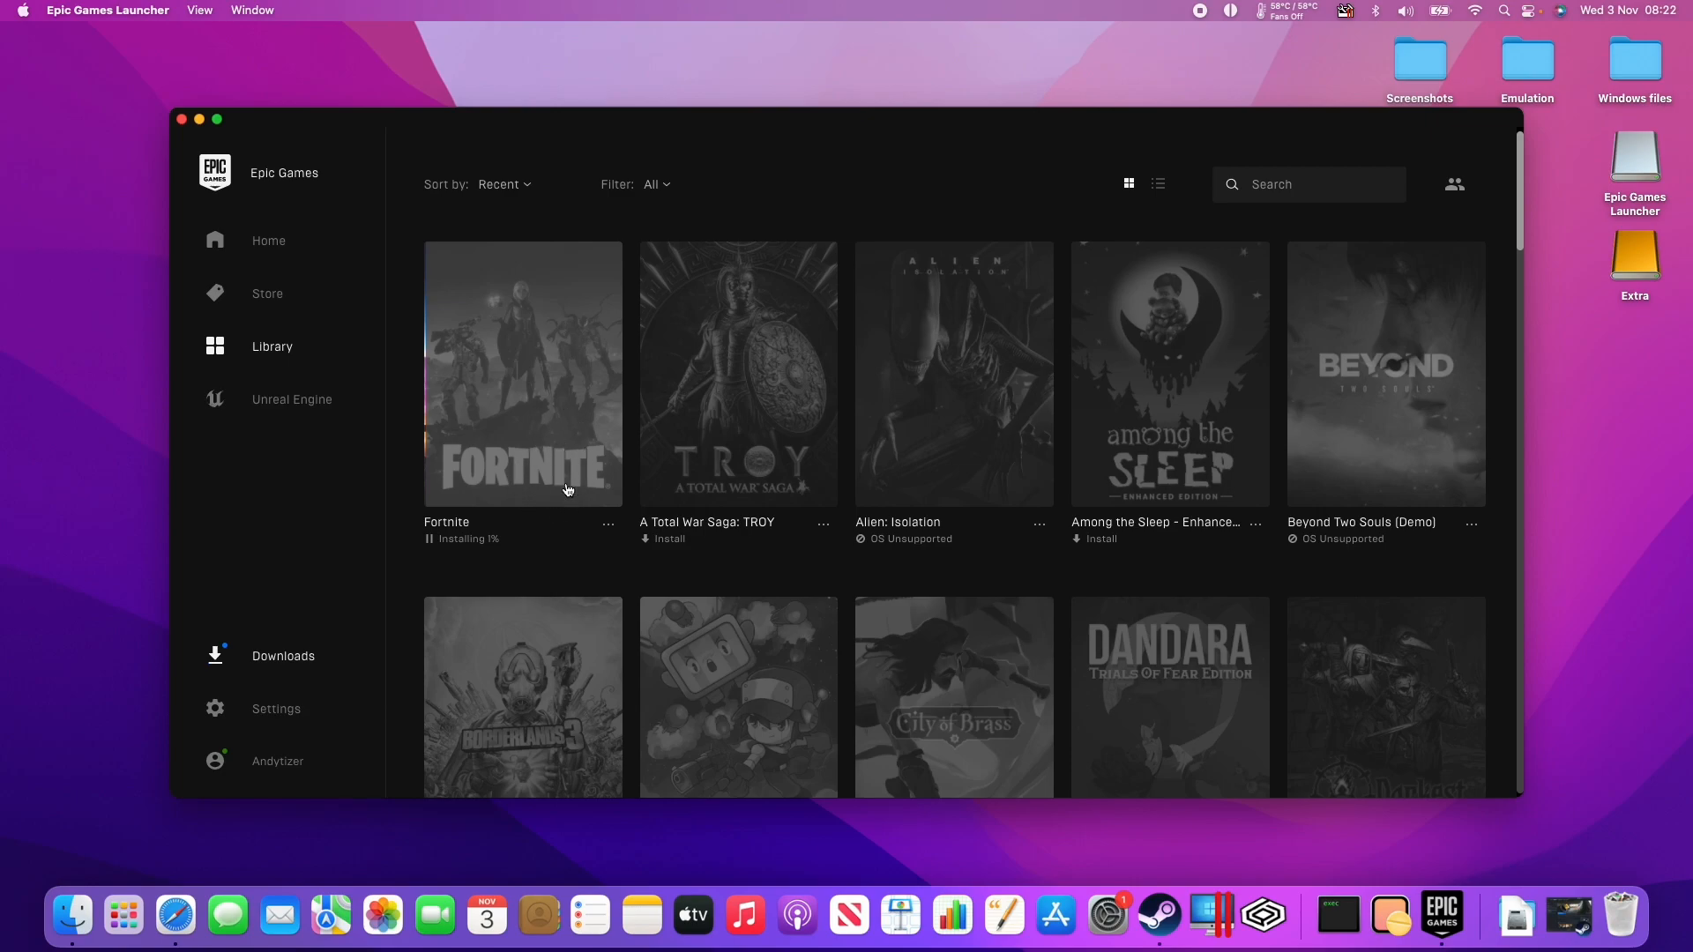
mouse_move(502, 447)
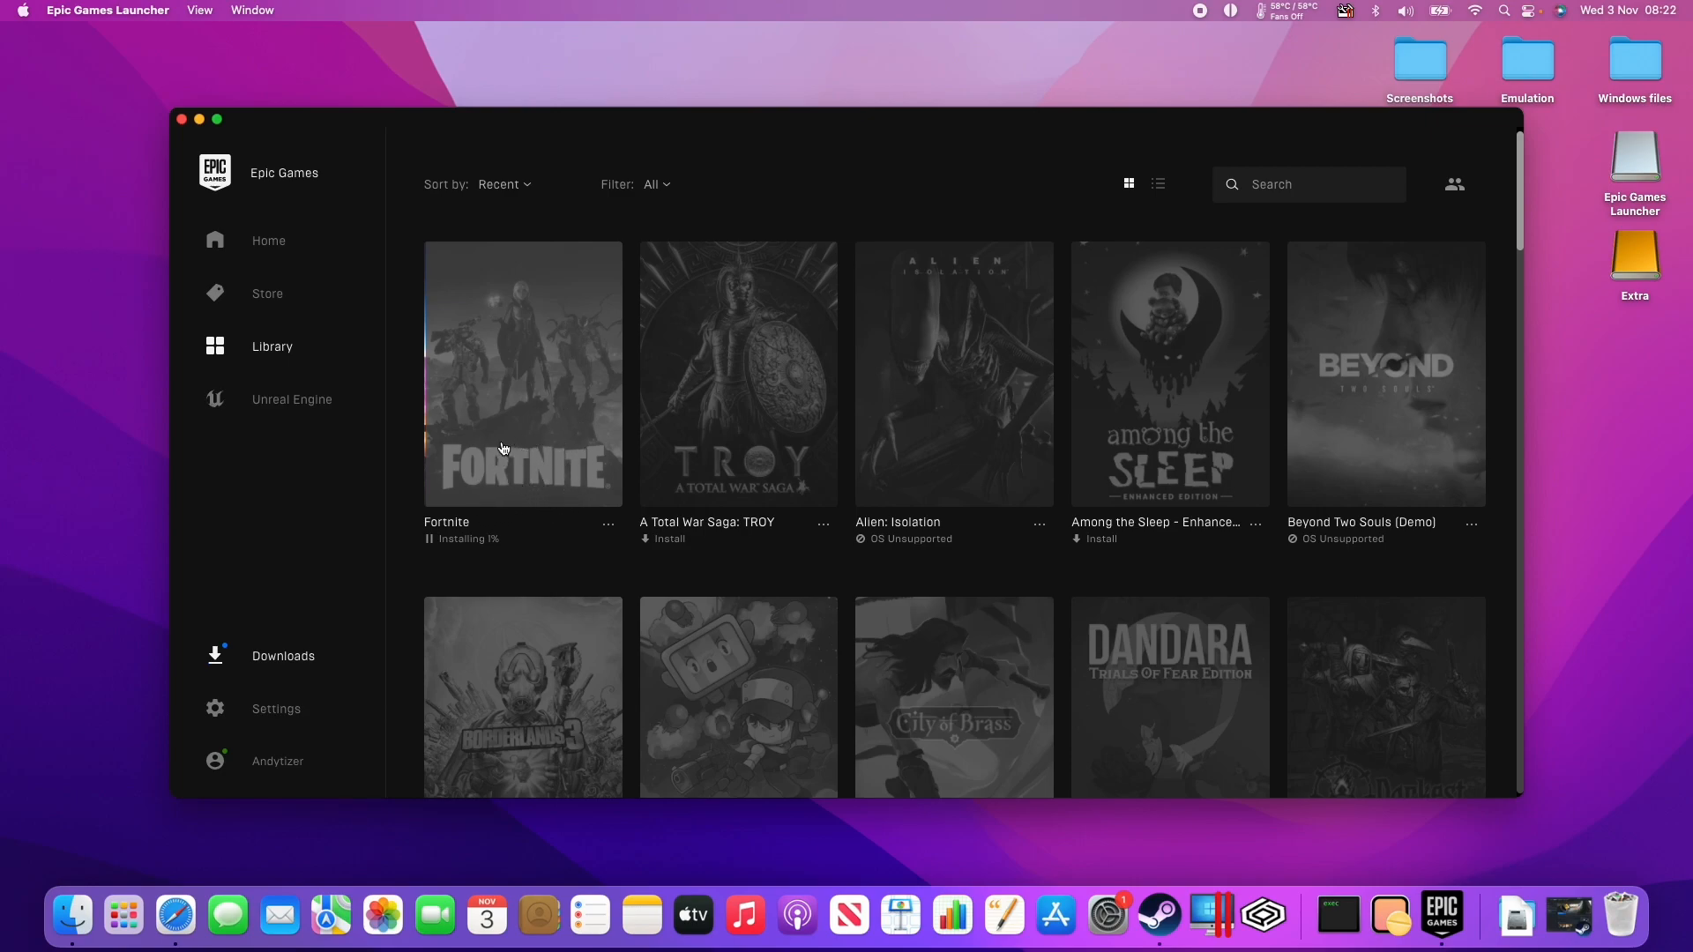
left_click(265, 293)
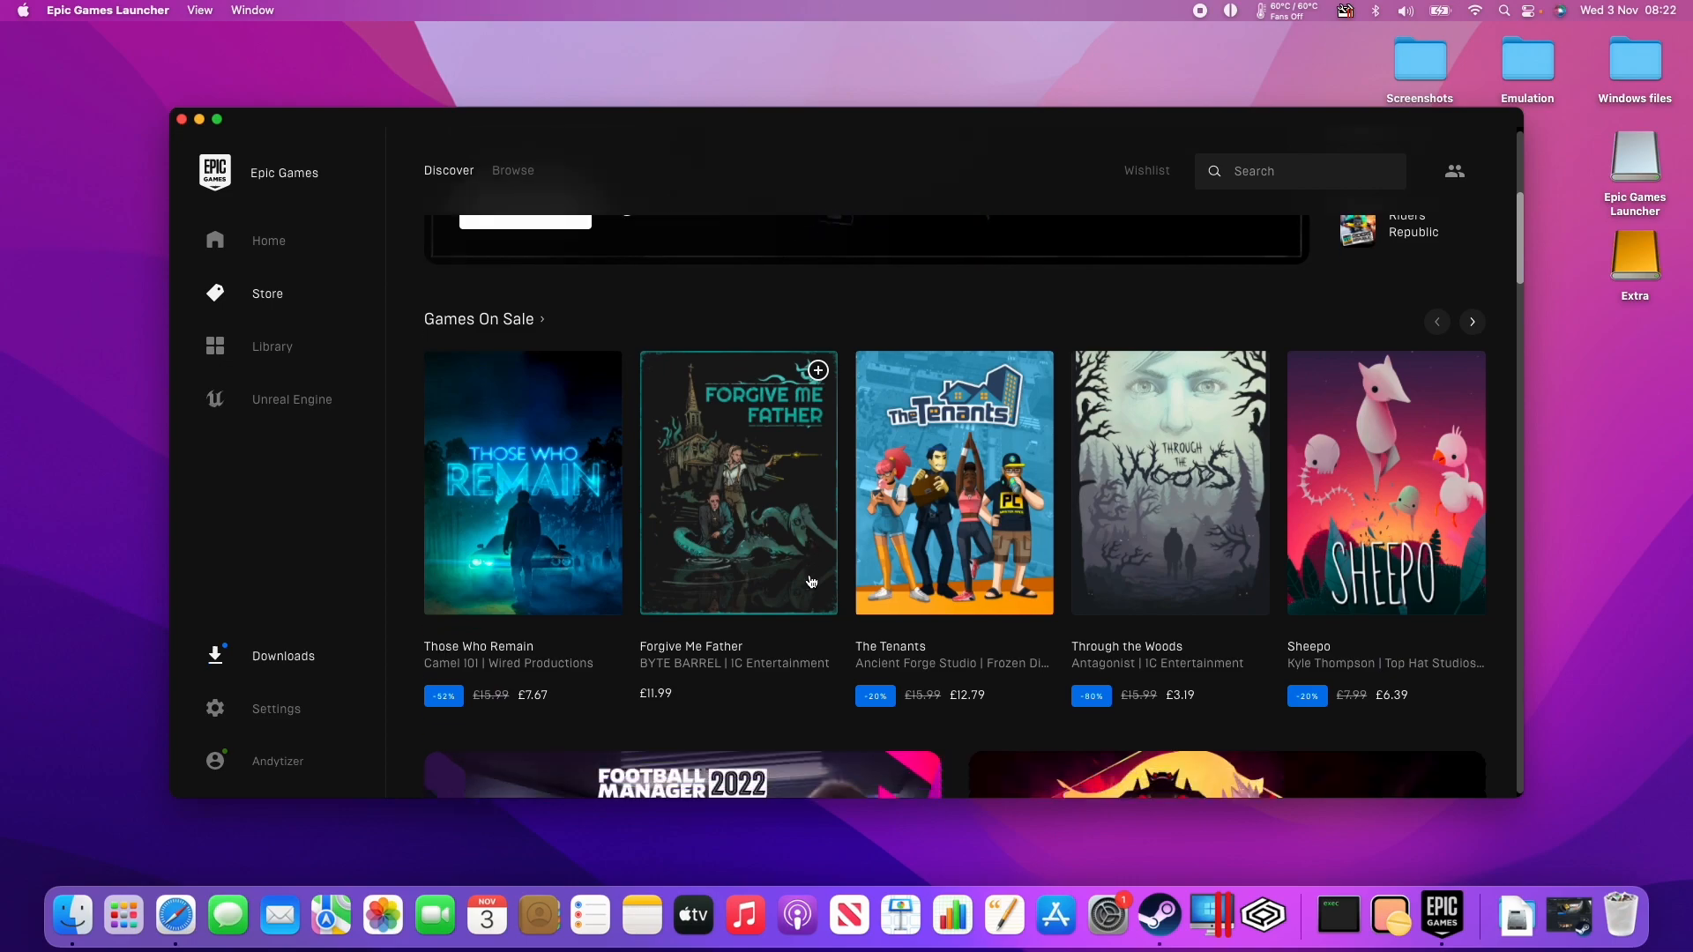
scroll("down", 3)
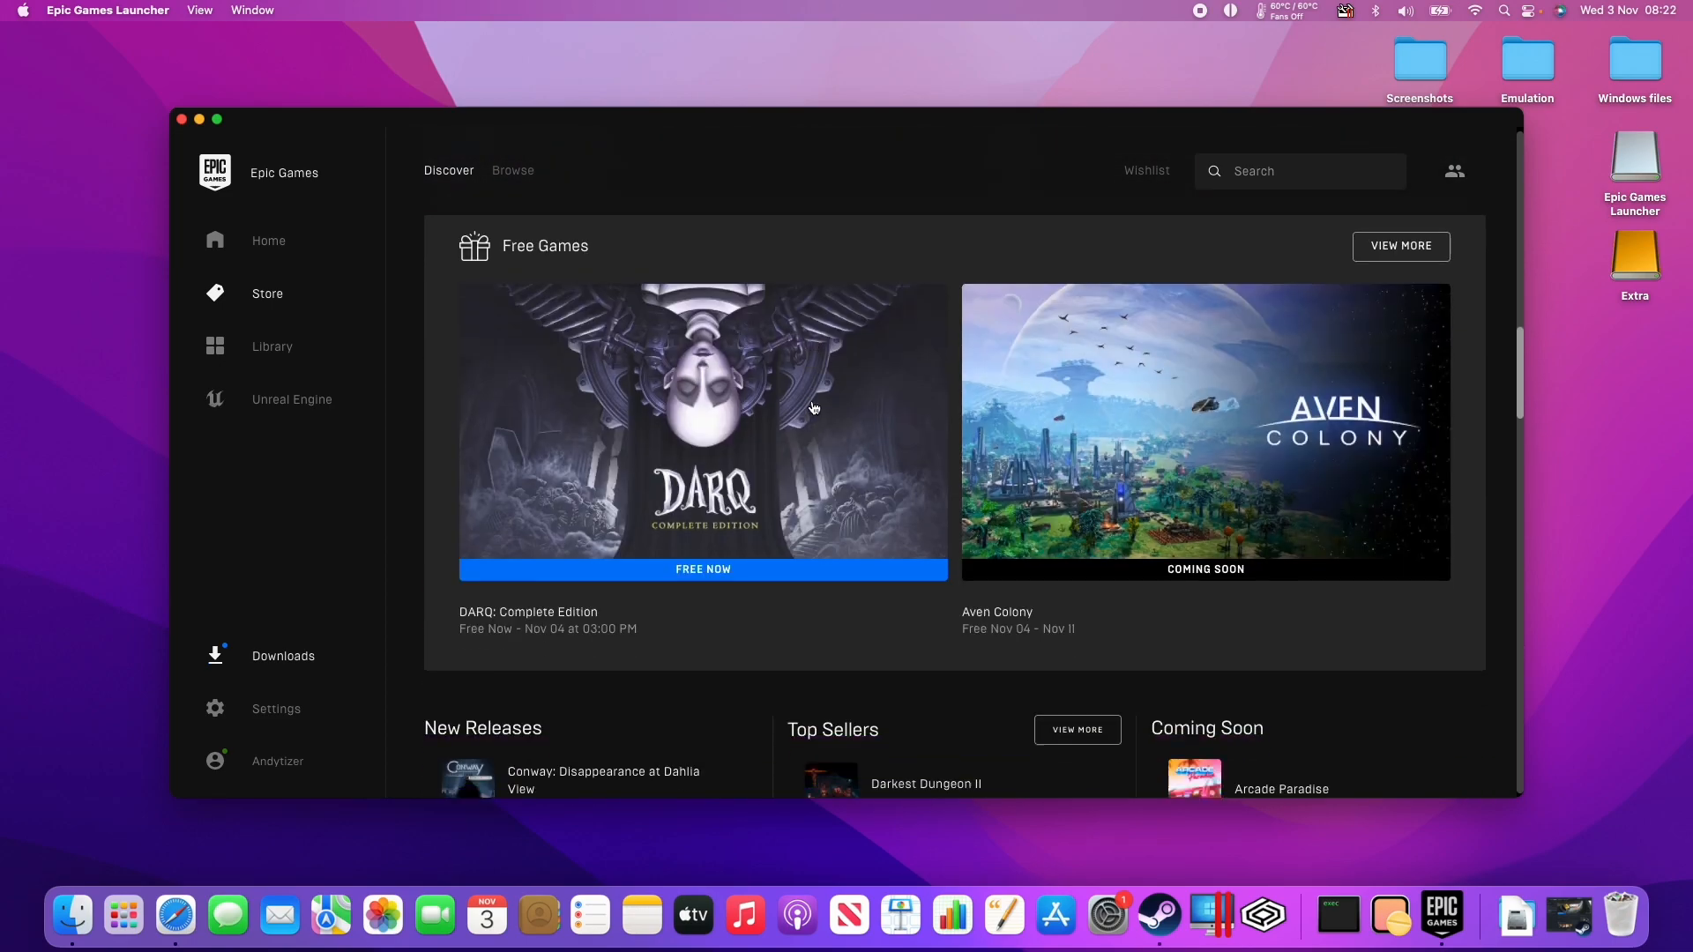
scroll("down", 3)
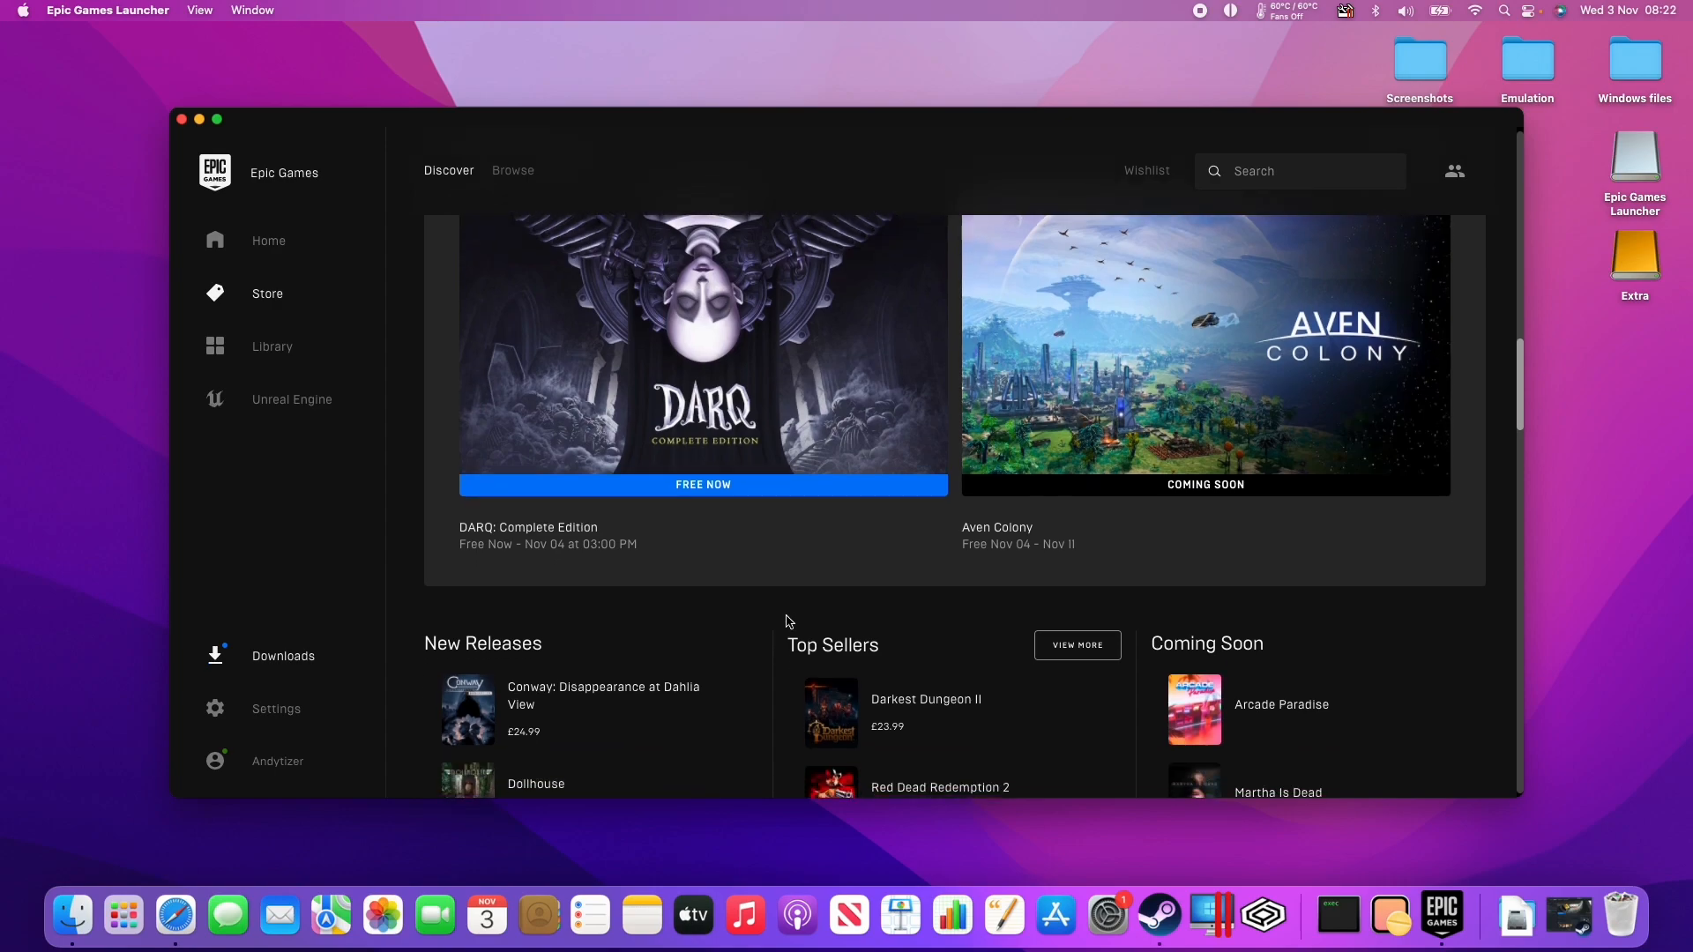
scroll("down", 3)
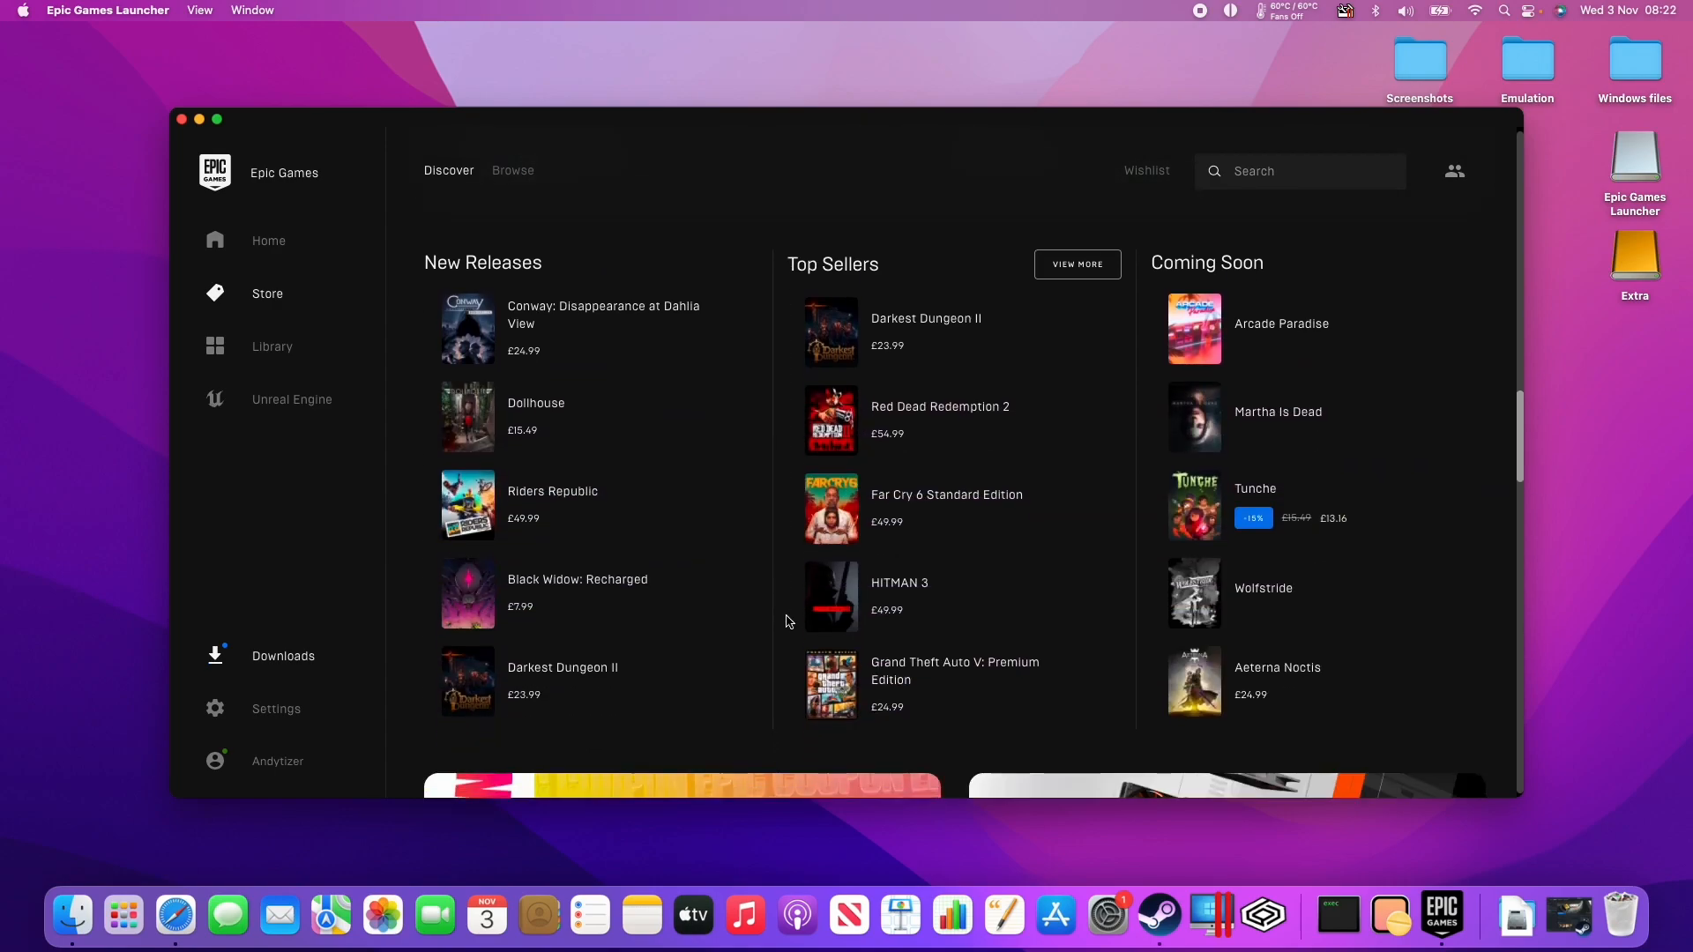